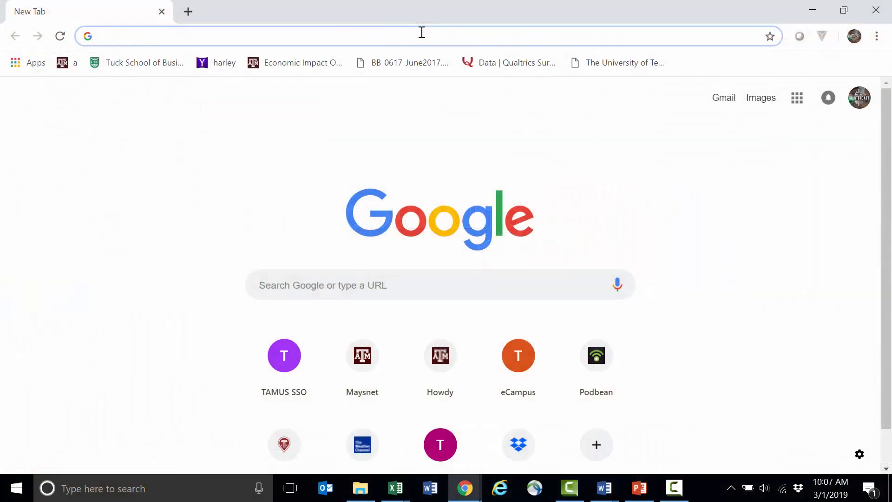
# - Search Google for 'netflix investor relations' and choose the official Netflix investor site result
pyautogui.click(421, 36)
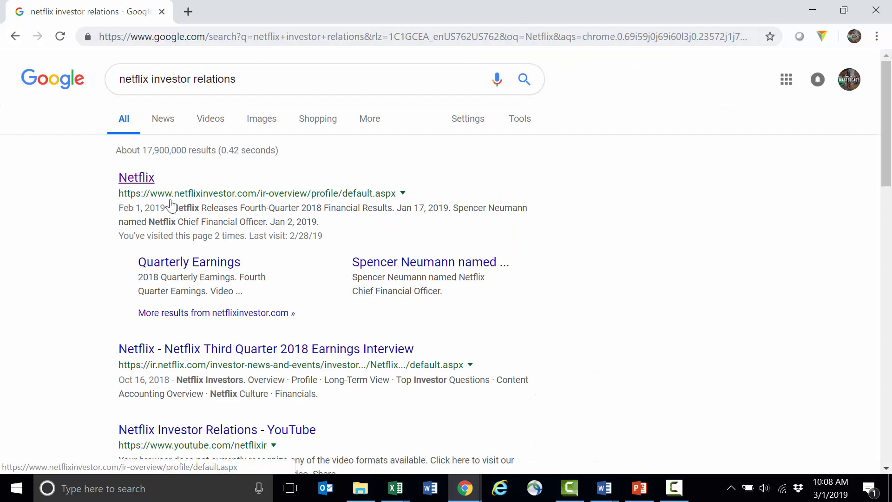
pyautogui.click(136, 177)
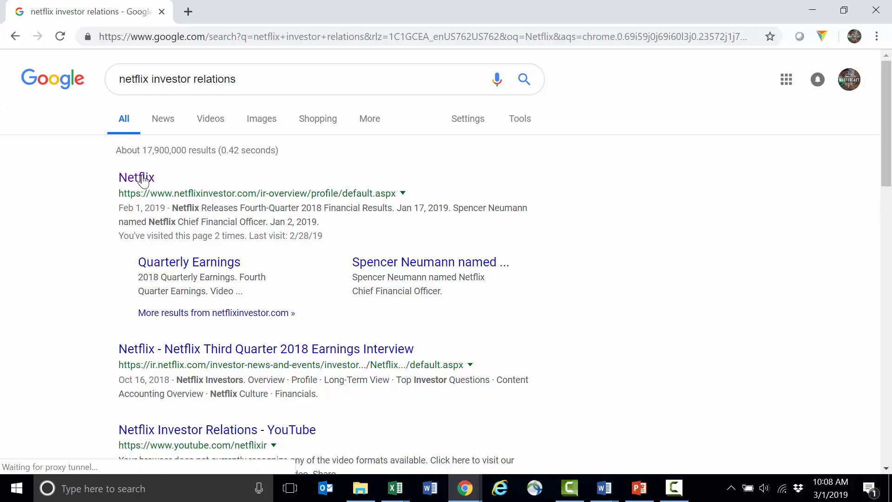
# - Load the netflixinvestor.com overview page and browse down to its Quick Links and Financials menu
pyautogui.click(137, 177)
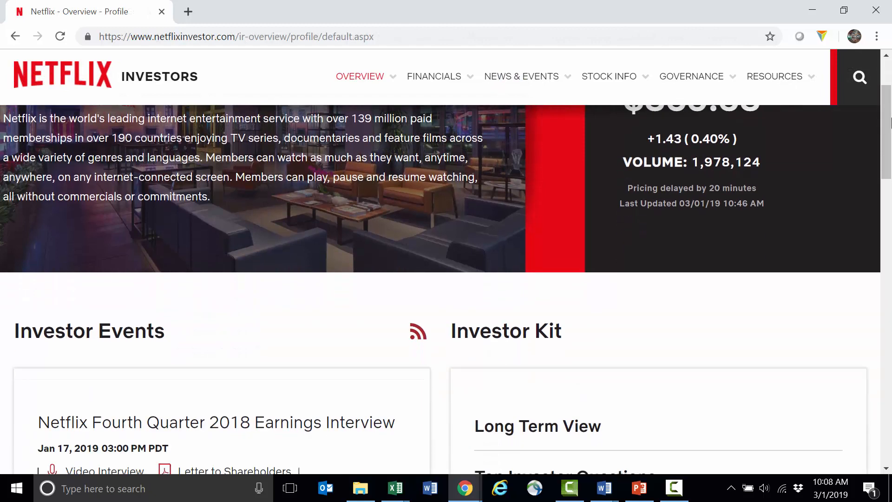
pyautogui.scroll(-3)
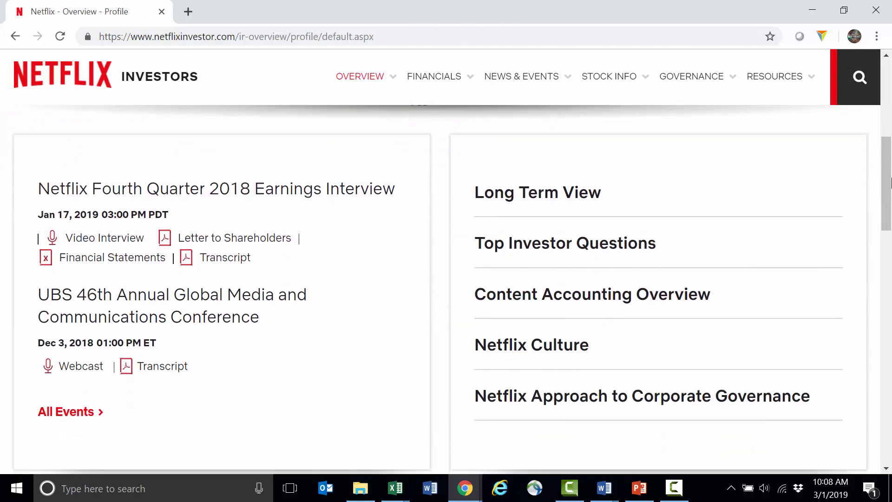
pyautogui.scroll(-3)
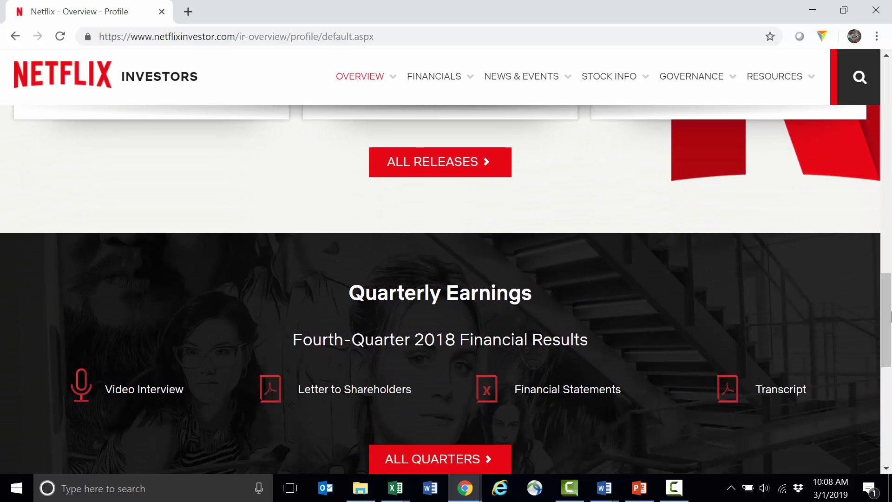
pyautogui.scroll(-3)
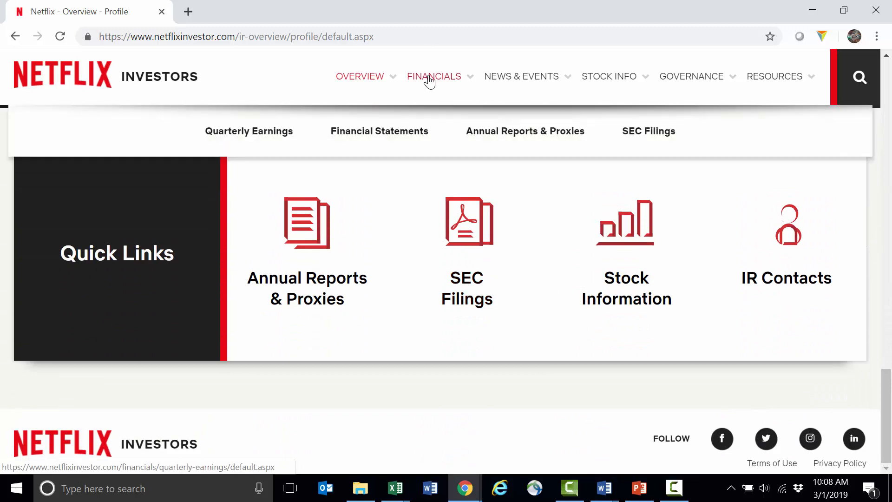
pyautogui.moveTo(453, 91)
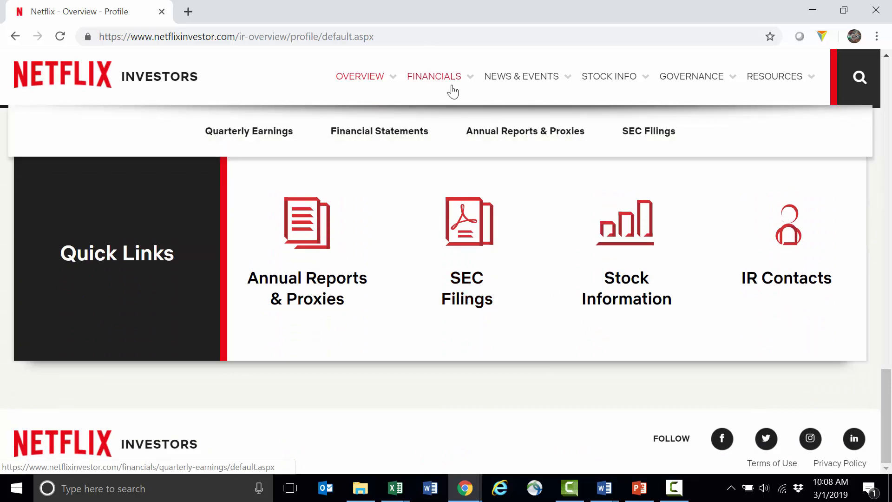
pyautogui.moveTo(648, 131)
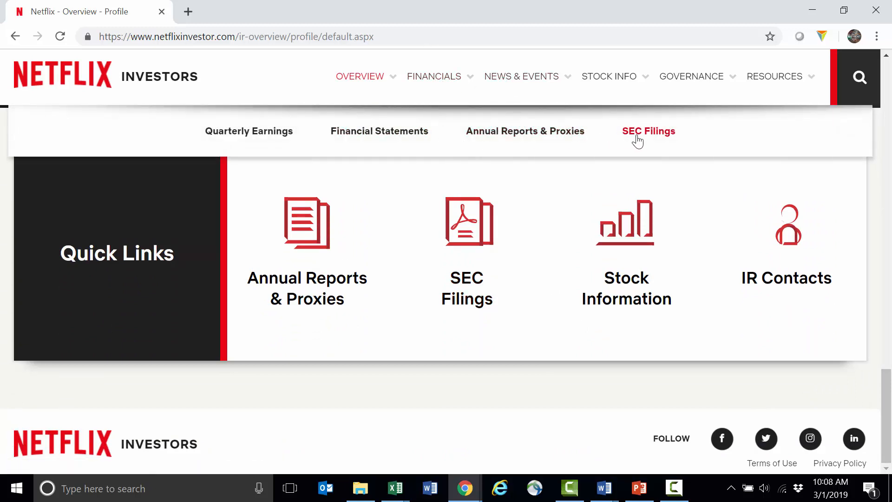
# - Go to SEC Filings under Financials and move down to the 2019 filings table
pyautogui.click(649, 131)
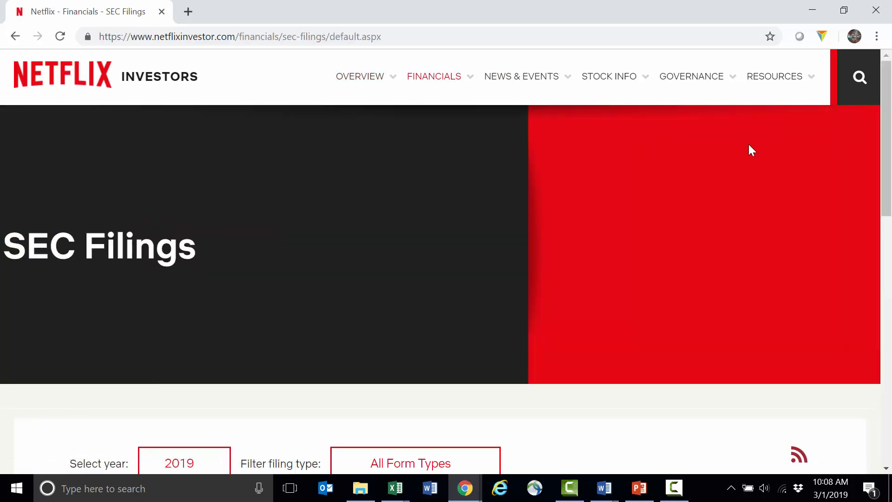
pyautogui.moveTo(734, 159)
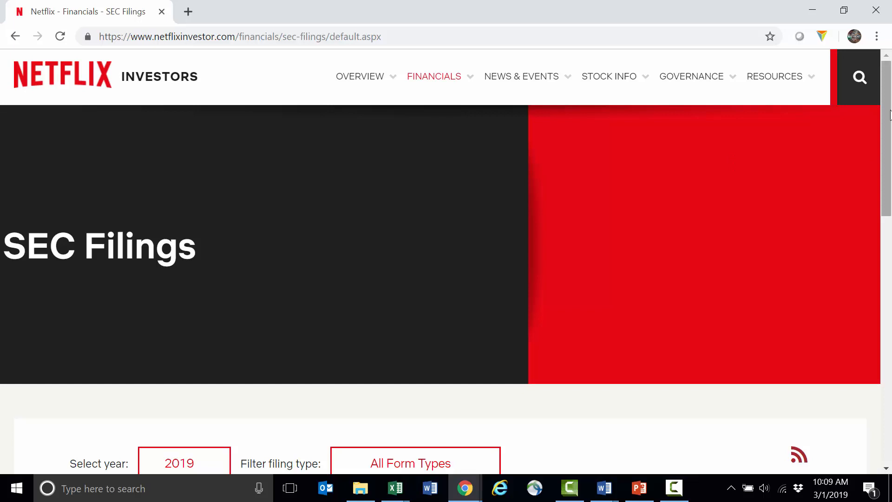
pyautogui.scroll(-3)
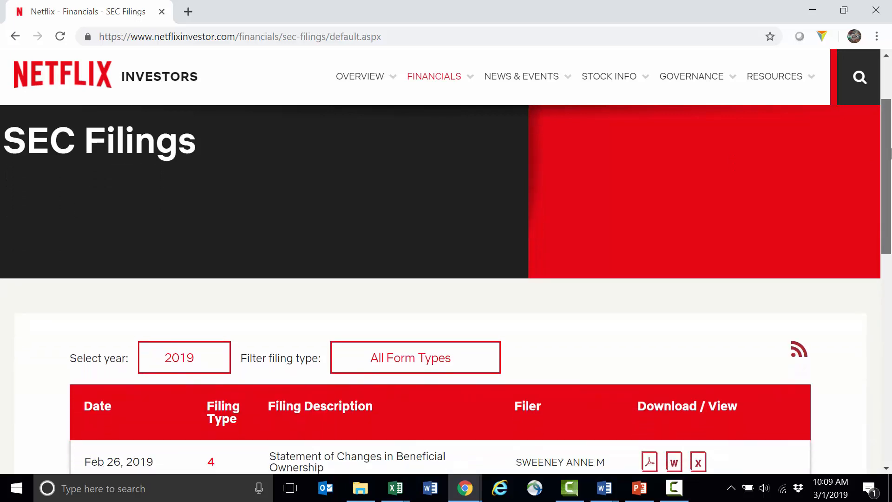
pyautogui.scroll(-3)
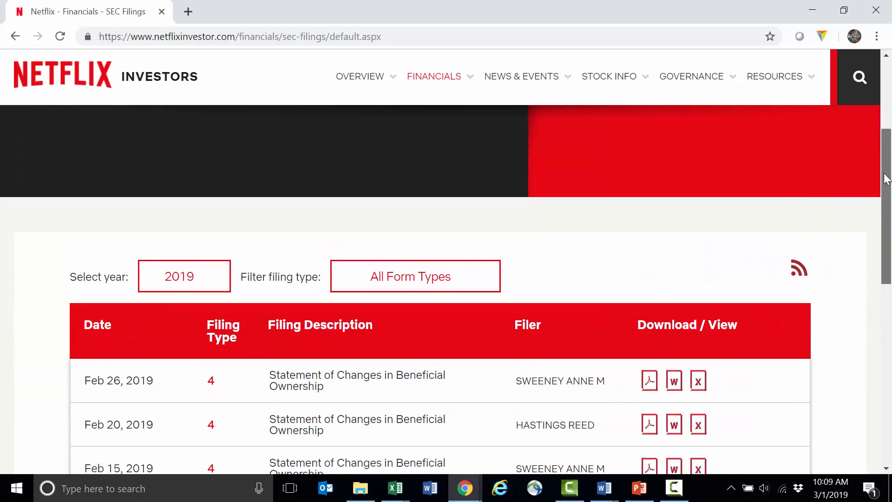
pyautogui.scroll(-3)
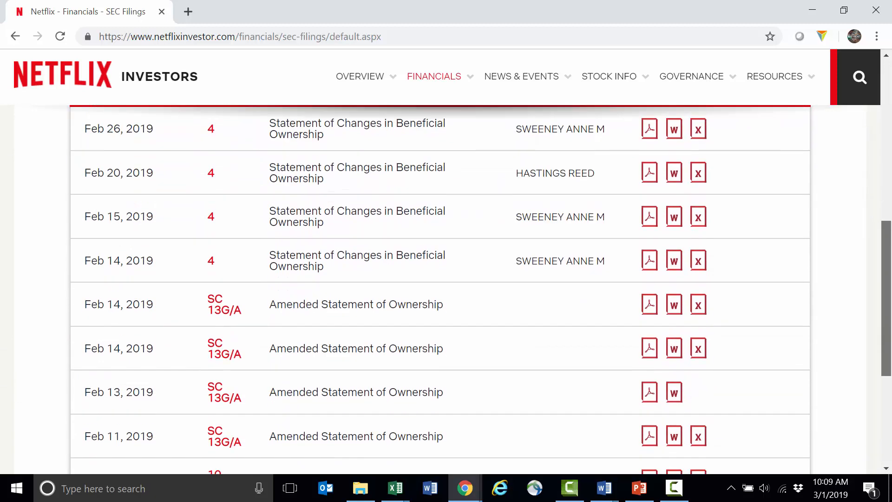
pyautogui.scroll(-3)
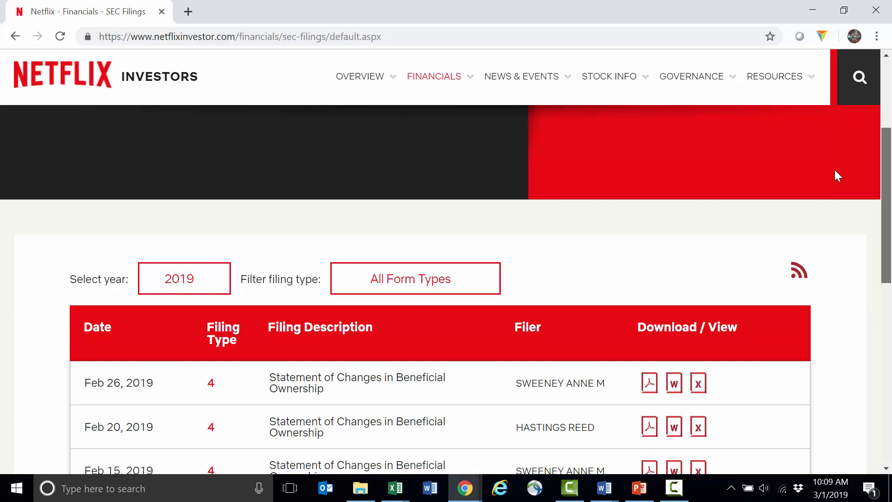
# - Filter the filing type to Annual Filings, leaving the 10-K and amended 10-K/A rows
pyautogui.click(414, 278)
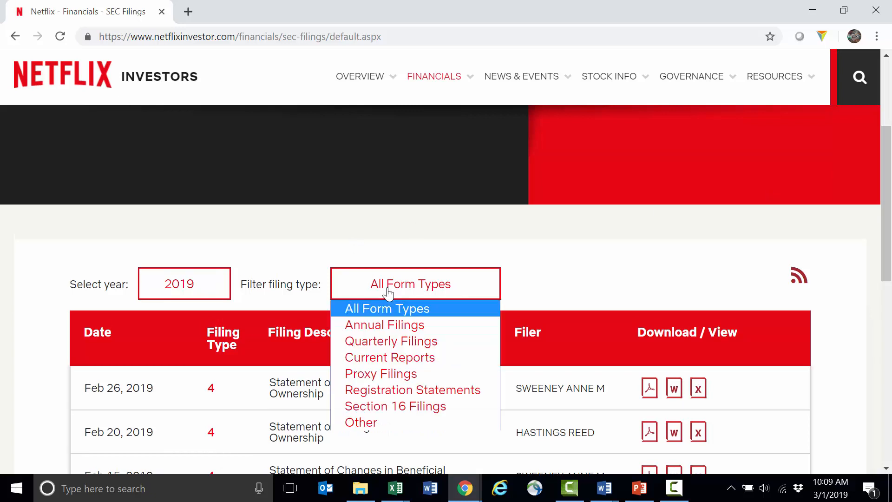
pyautogui.click(384, 324)
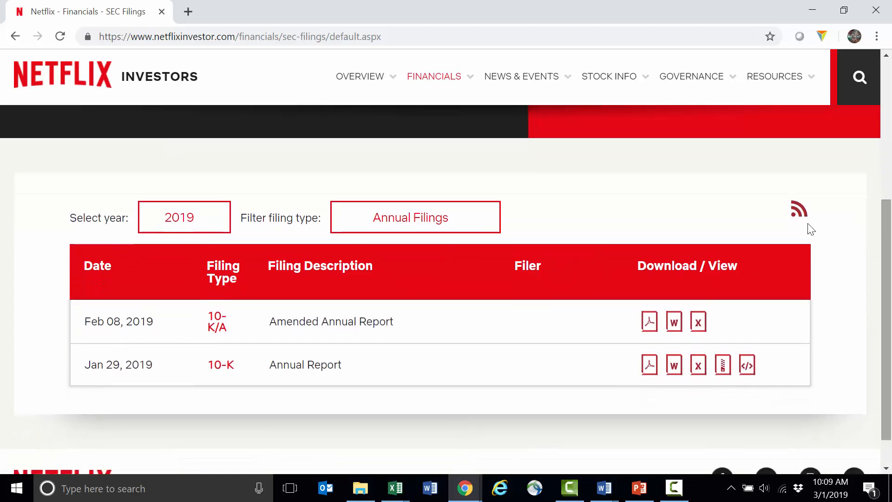
pyautogui.moveTo(216, 321)
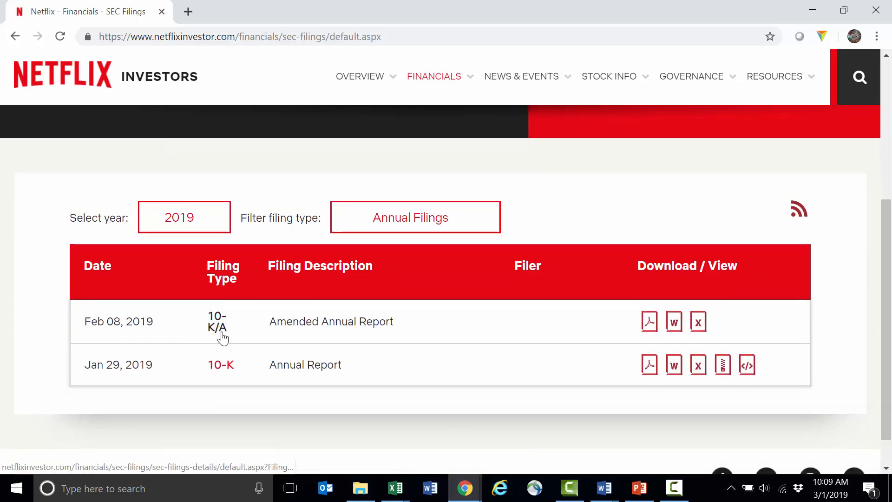
pyautogui.moveTo(233, 334)
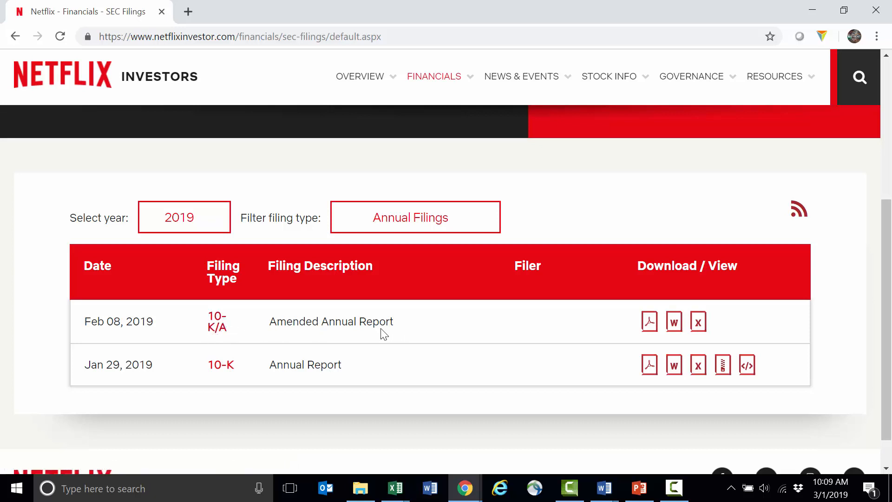
pyautogui.moveTo(300, 343)
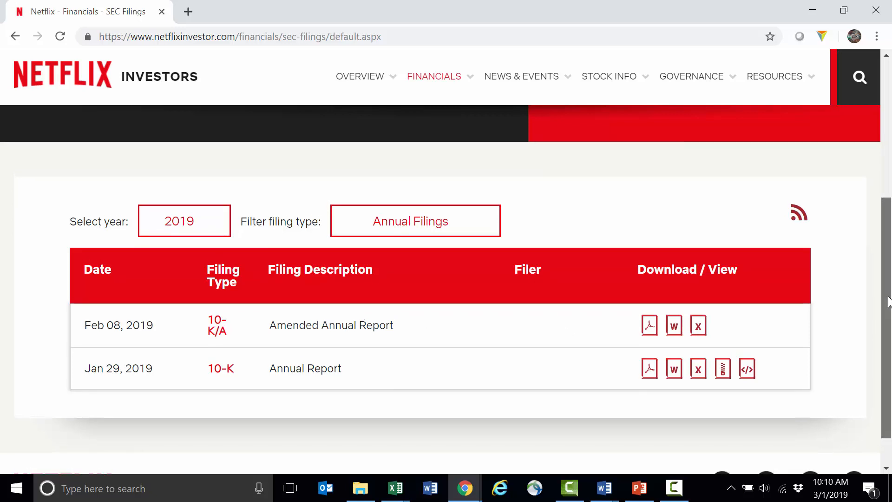
pyautogui.scroll(-3)
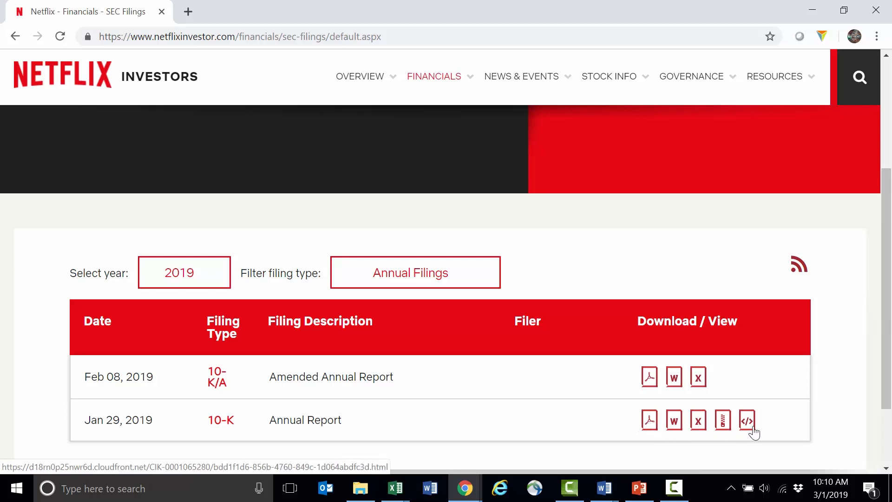
pyautogui.moveTo(698, 420)
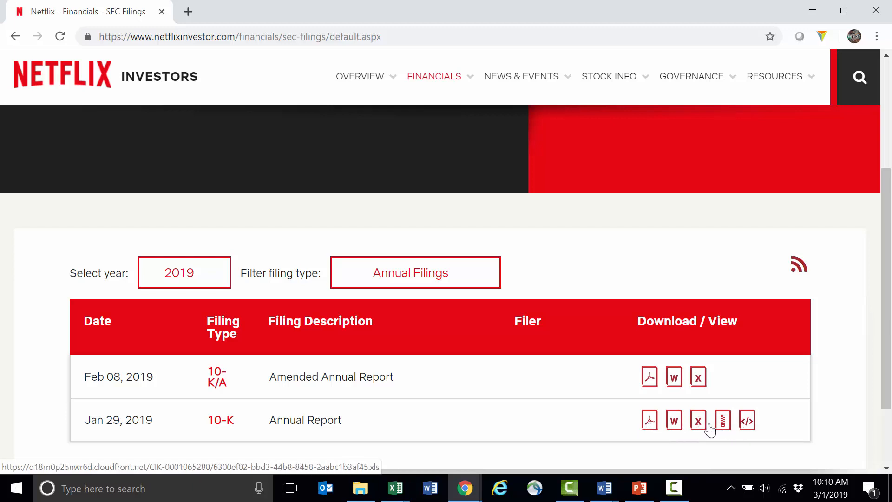
pyautogui.moveTo(673, 420)
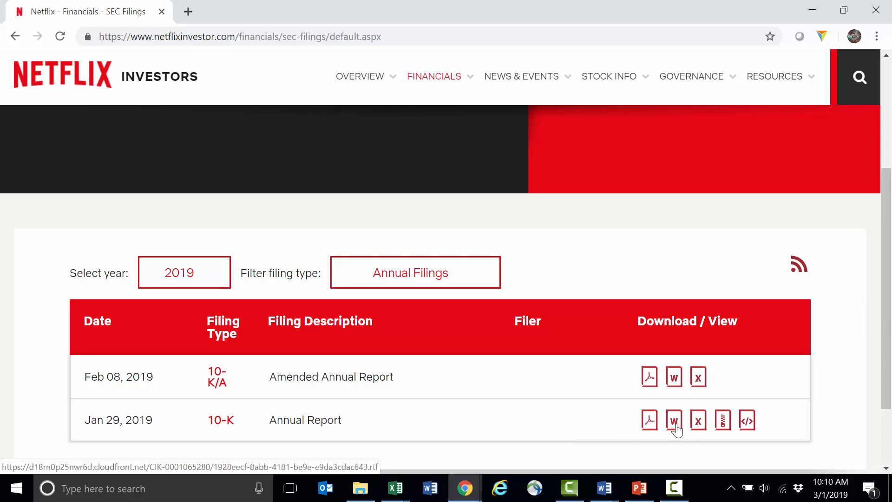
# - Open the 10-K Annual Report as a PDF and move to its Table of Contents page
pyautogui.click(648, 420)
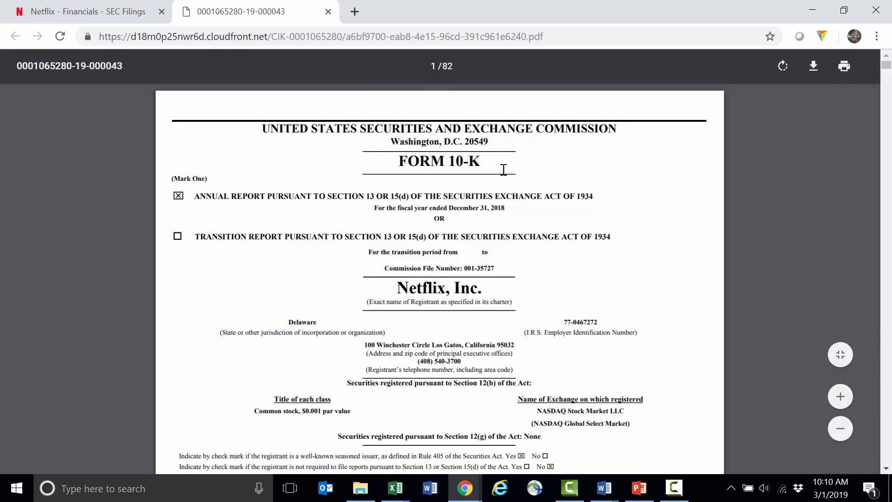
pyautogui.moveTo(307, 183)
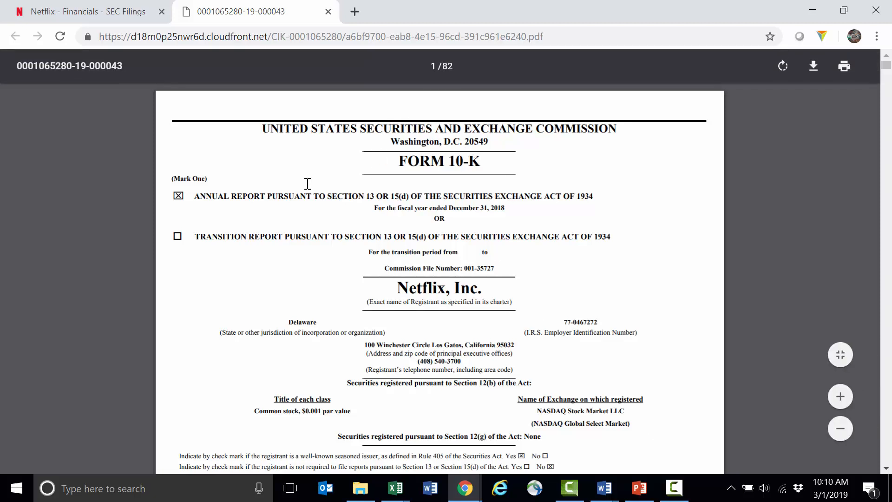
pyautogui.scroll(-3)
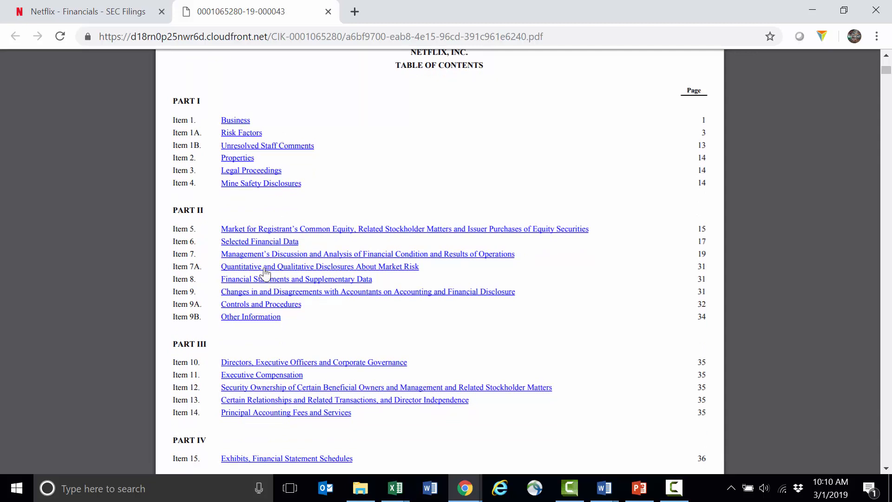
pyautogui.moveTo(262, 283)
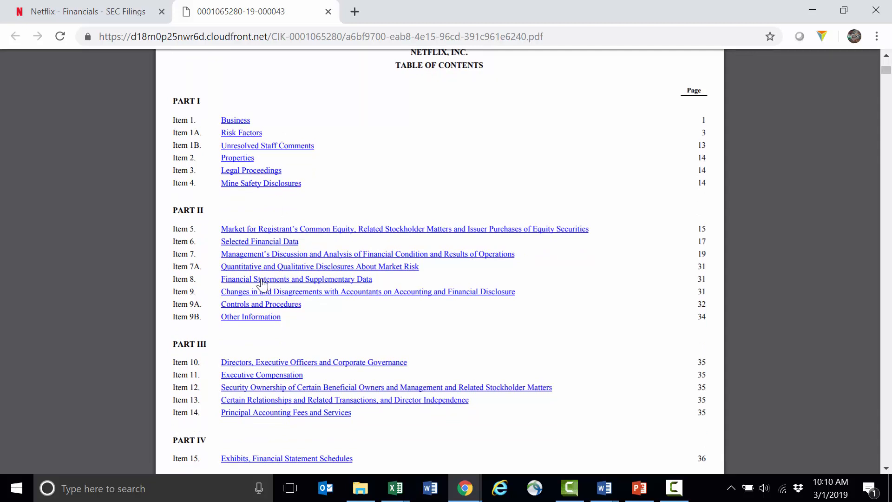
pyautogui.moveTo(234, 284)
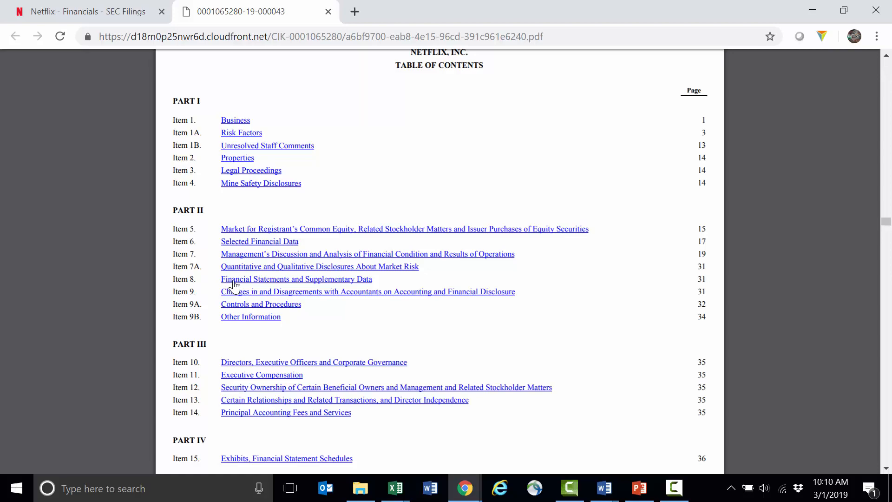
# - Jump to the financial statements and page past operations, comprehensive income and cash flows to the balance sheet on page 43
pyautogui.click(260, 303)
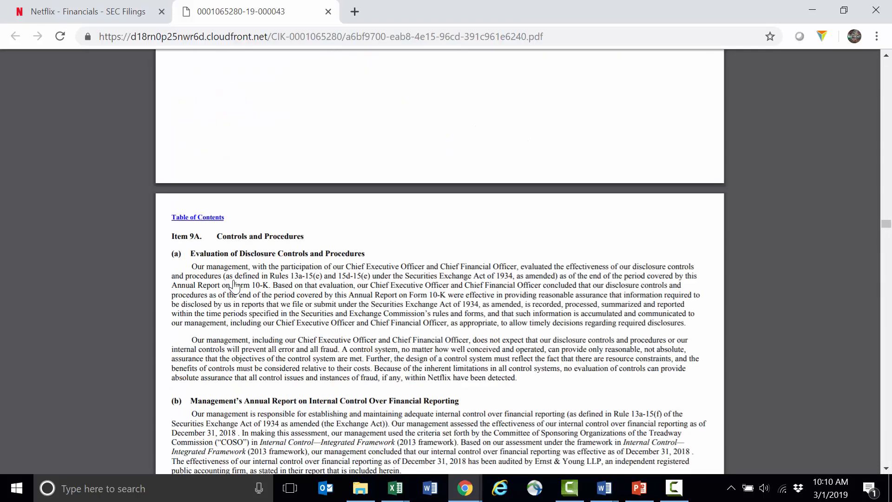
pyautogui.scroll(-3)
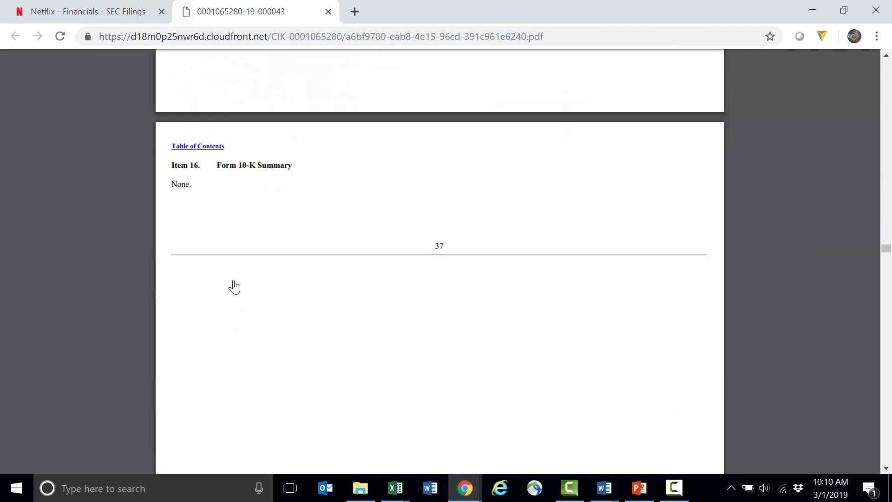
pyautogui.scroll(-3)
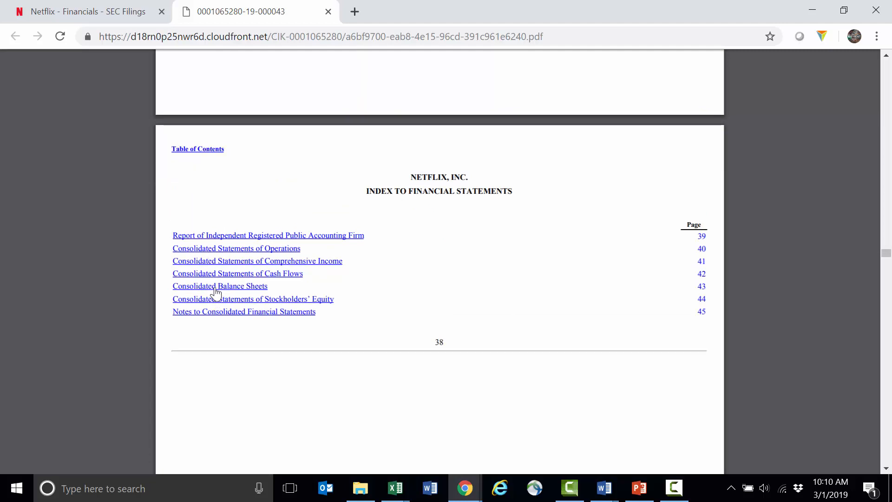
pyautogui.scroll(-3)
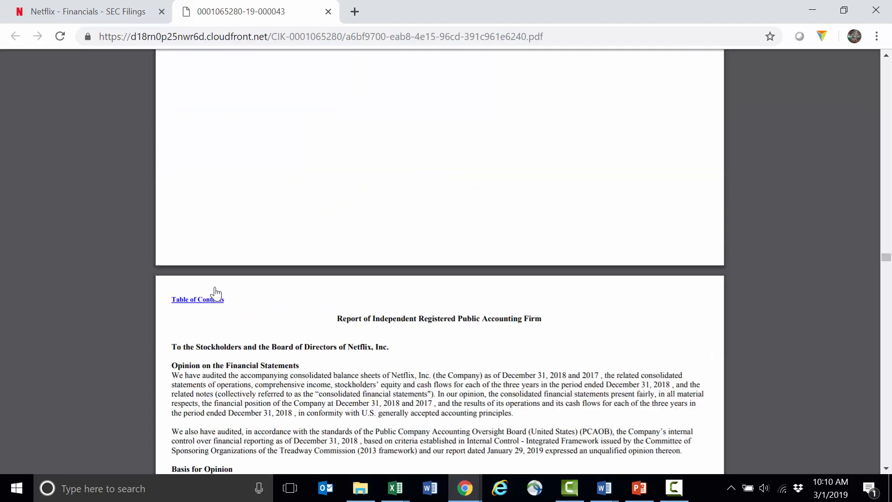
pyautogui.scroll(-3)
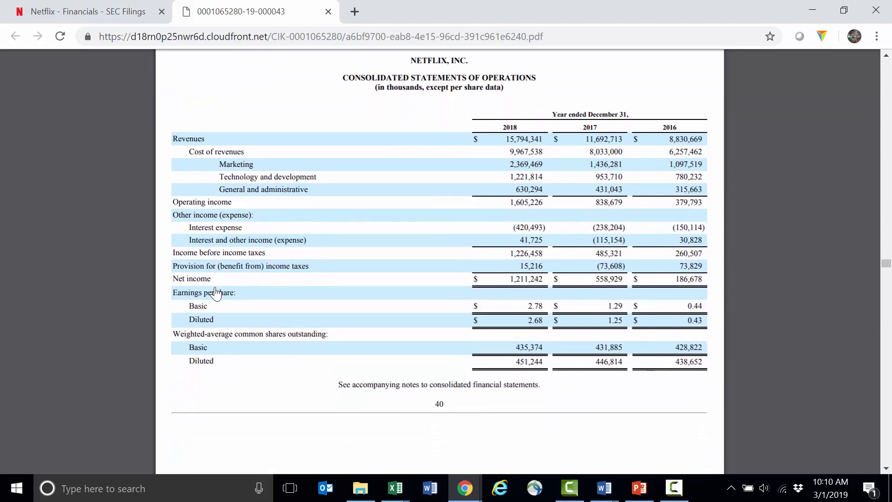
pyautogui.scroll(-3)
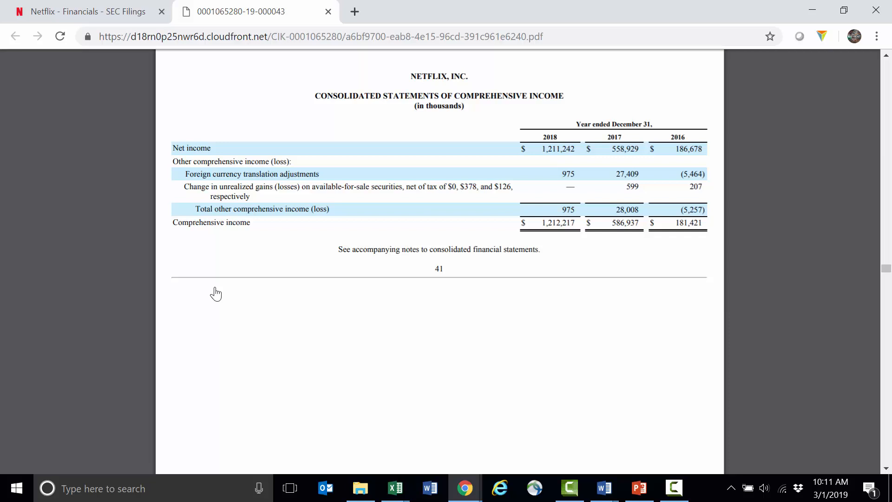
pyautogui.scroll(-3)
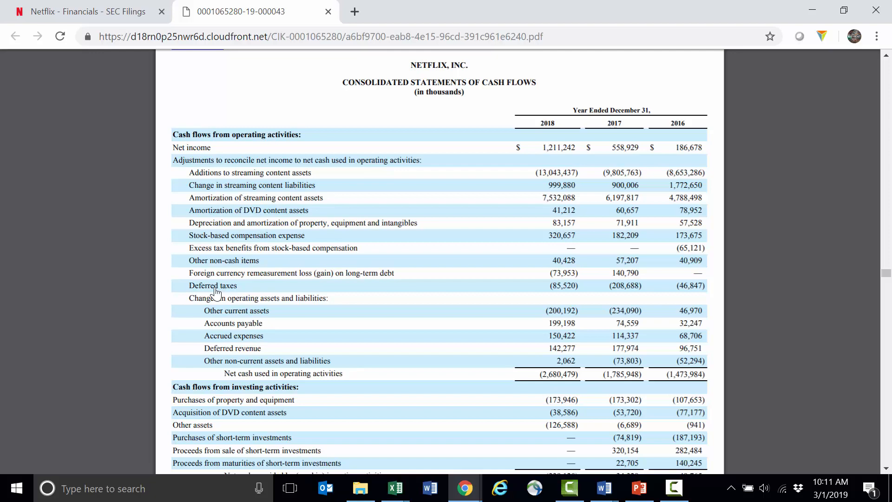
pyautogui.scroll(-3)
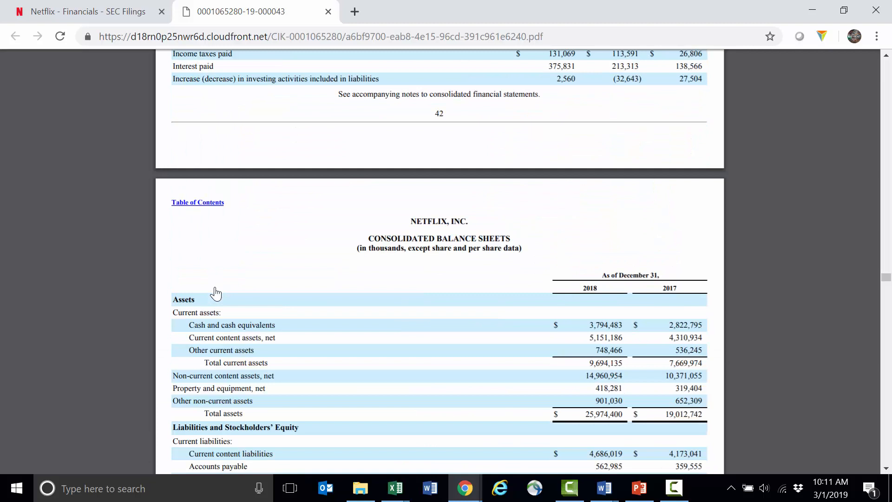
pyautogui.scroll(-3)
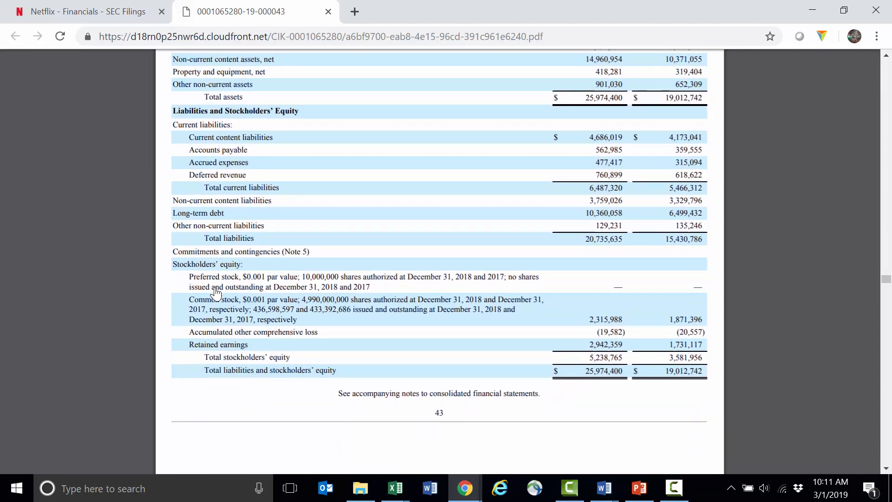
pyautogui.scroll(-3)
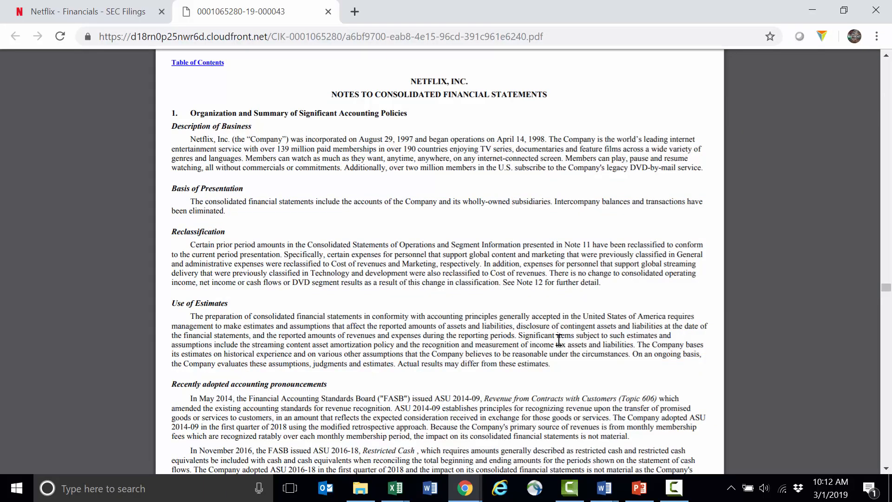
# - Continue through the notes past the Earnings Per Share computation table toward page 48
pyautogui.scroll(-3)
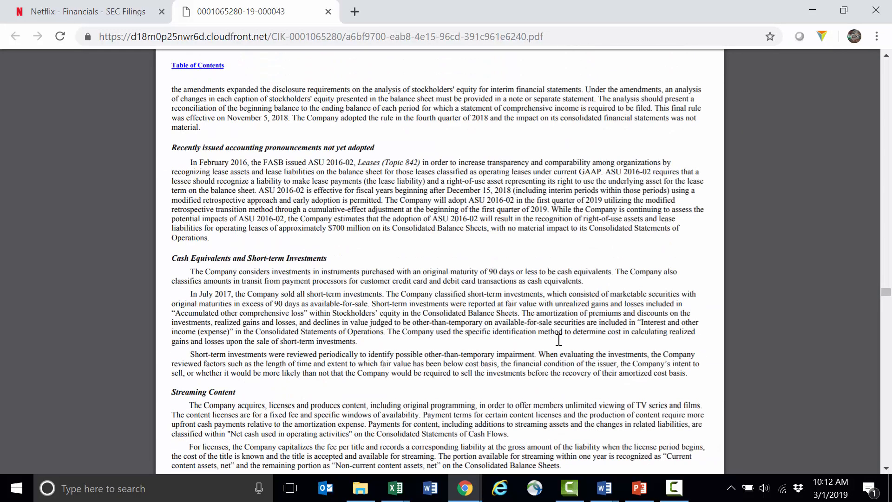
pyautogui.scroll(-3)
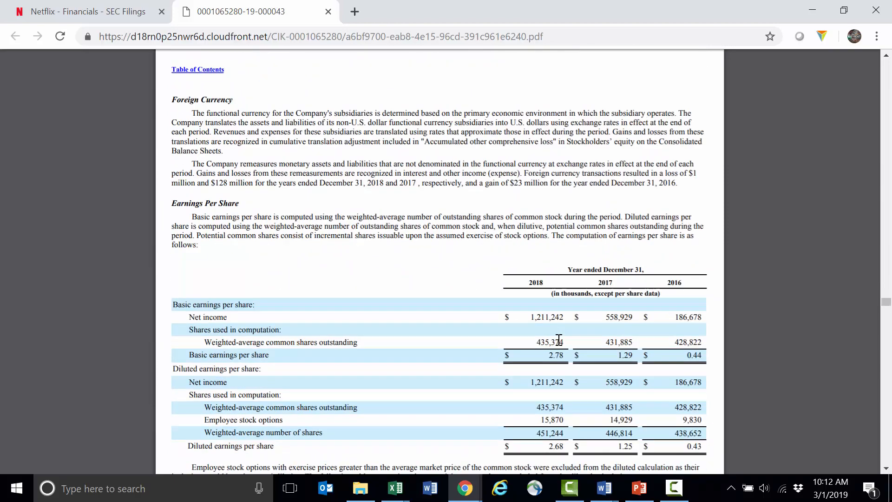
pyautogui.moveTo(546, 340)
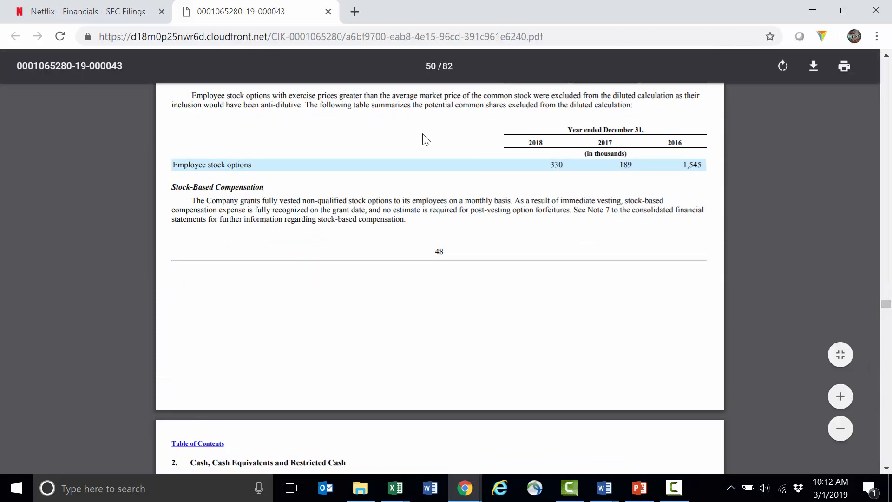
# - Find 'content liabilit' in the 10-K and advance matches to the contractual obligations table
pyautogui.write('content li')
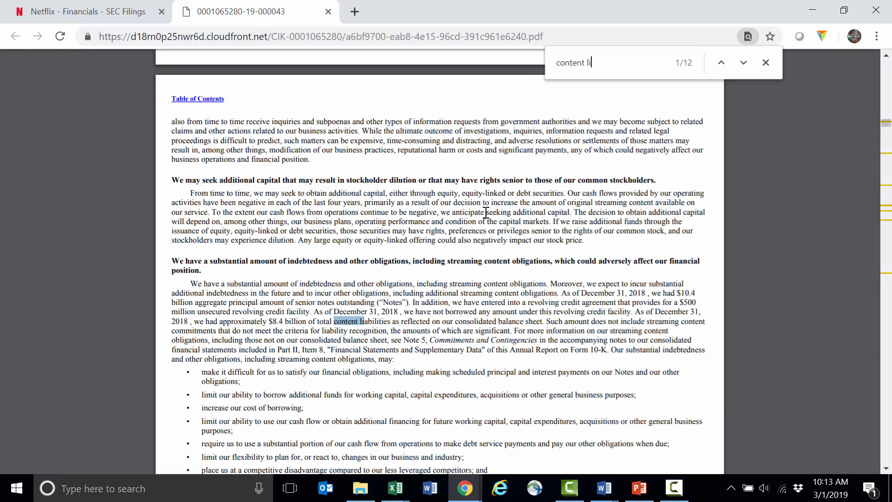
pyautogui.write('abilit')
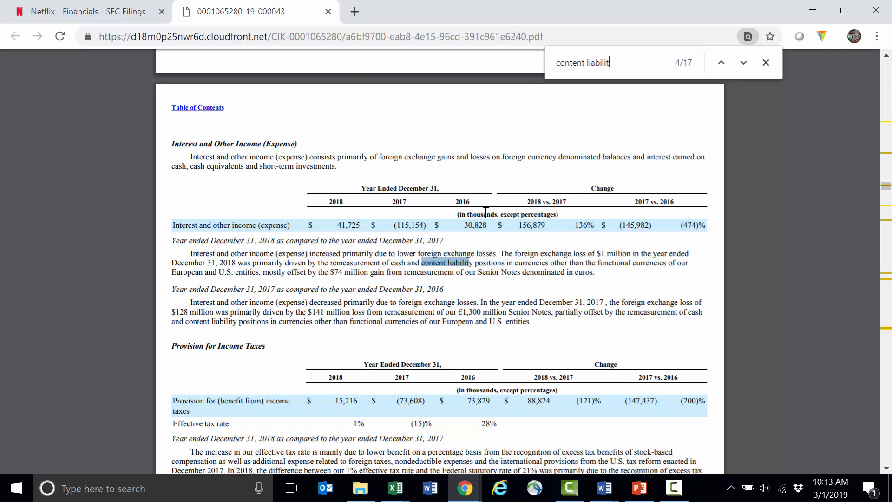
pyautogui.click(743, 62)
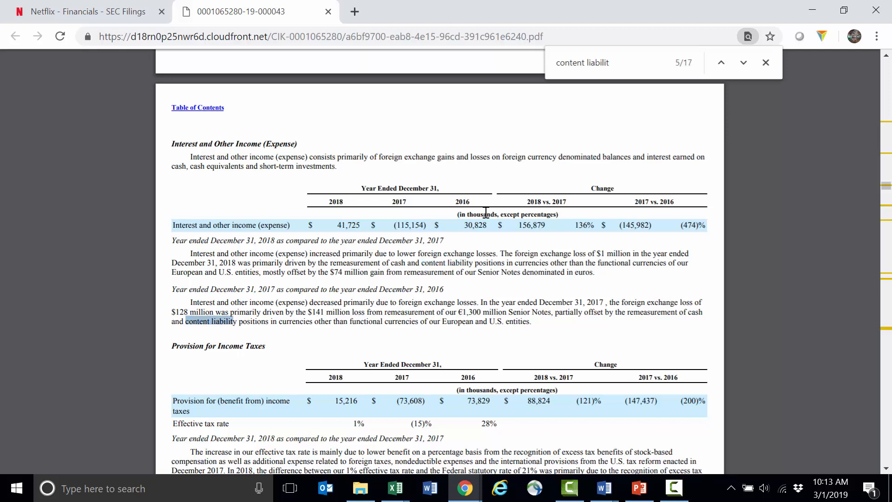
pyautogui.click(743, 62)
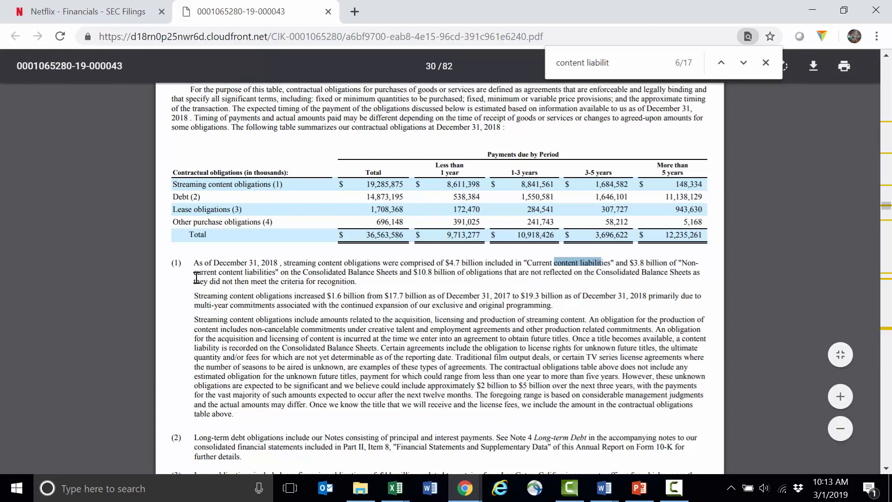
# - Advance to the streaming content obligations match, then close the find bar back at Part I
pyautogui.click(743, 62)
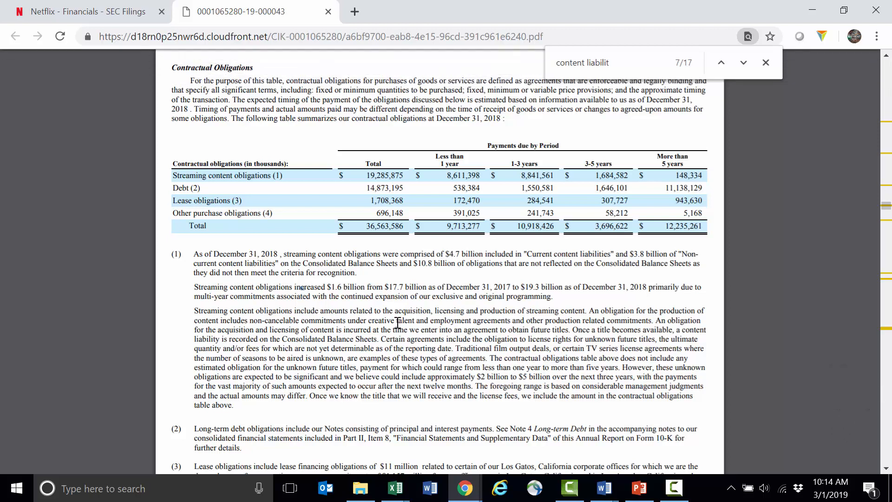
pyautogui.moveTo(216, 171)
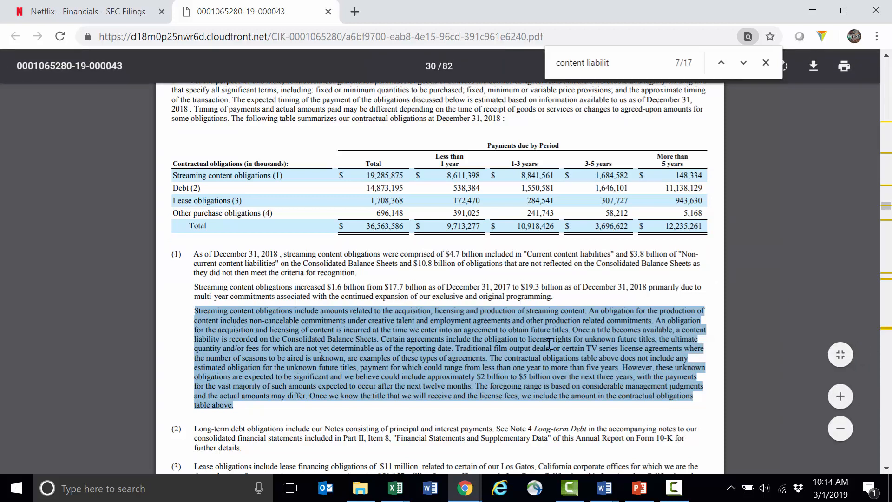
pyautogui.moveTo(523, 402)
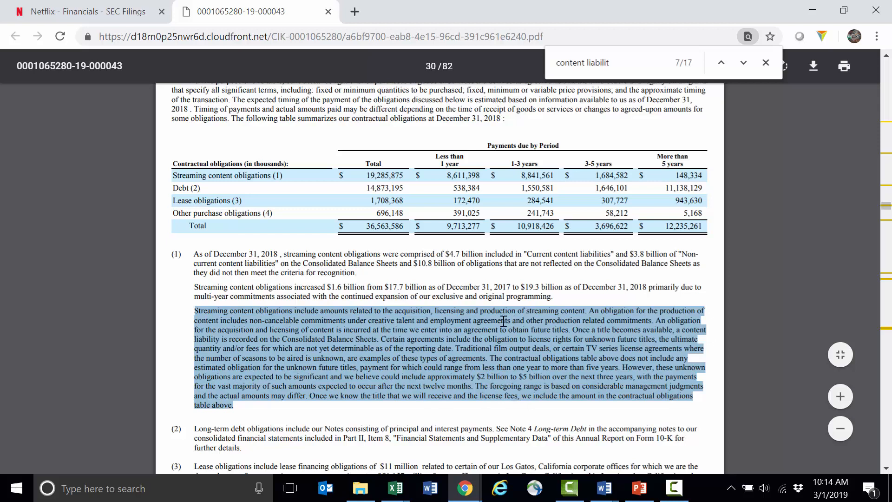
pyautogui.moveTo(453, 322)
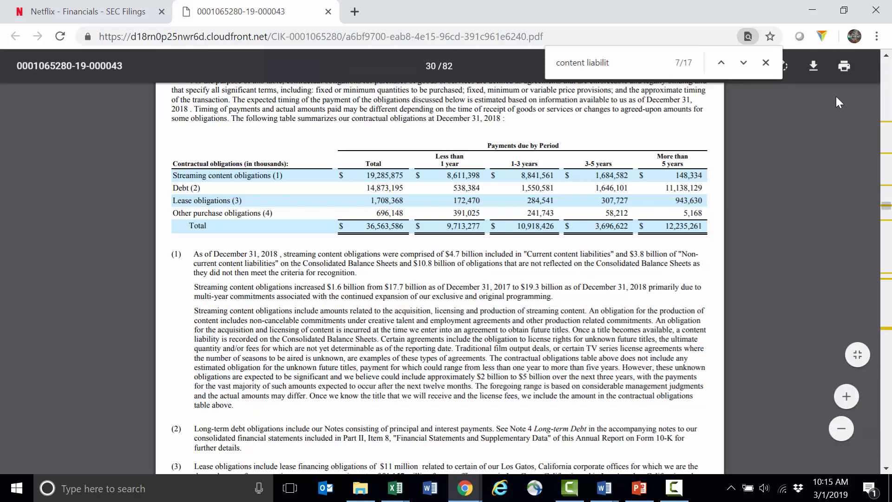
pyautogui.click(766, 63)
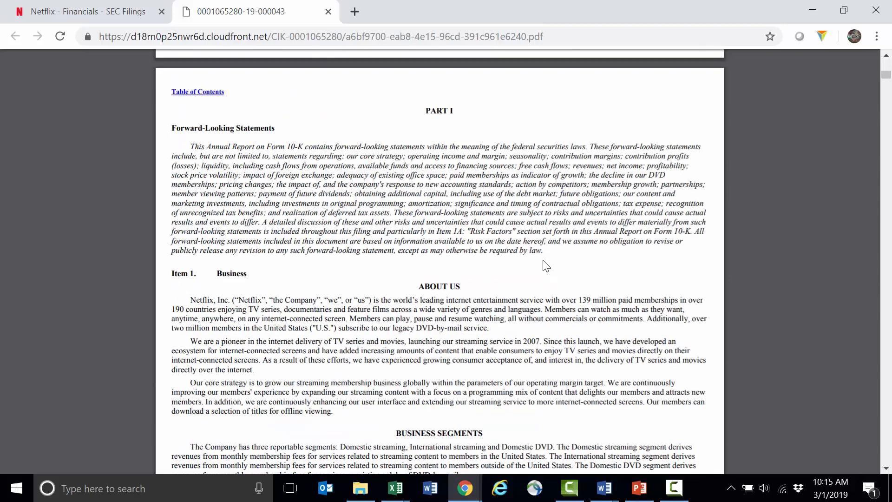
# - Skim from Item 1A Risk Factors through to Item 7 MD&A's Technology and Development expenses on page 22
pyautogui.scroll(-3)
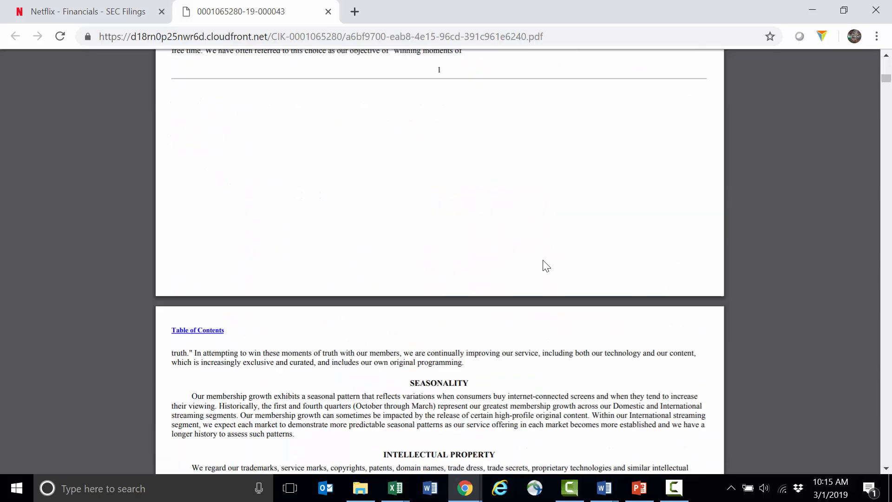
pyautogui.scroll(-3)
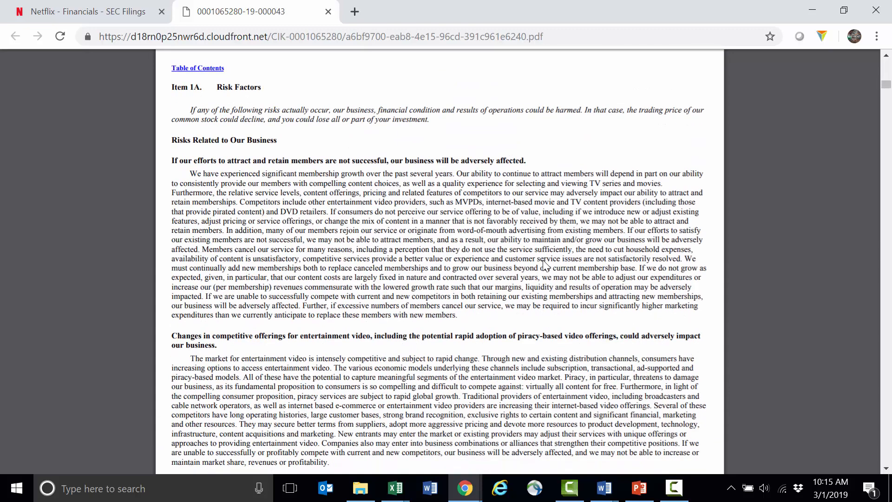
pyautogui.scroll(-3)
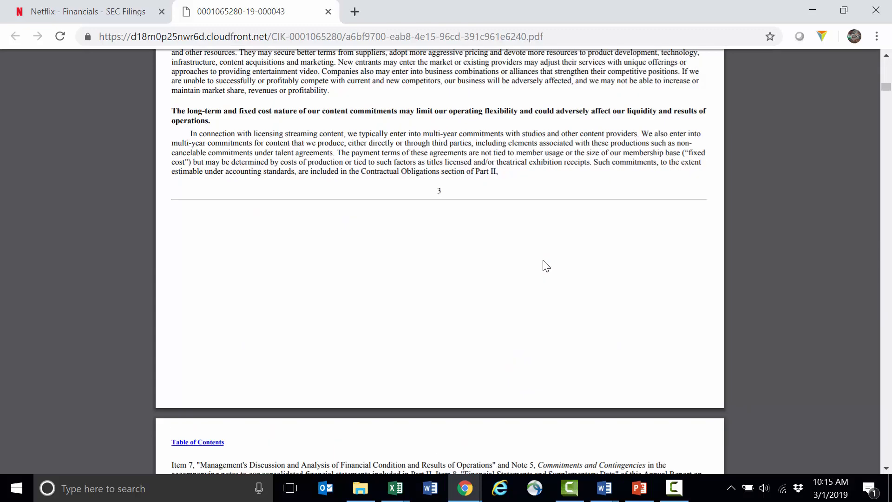
pyautogui.scroll(-3)
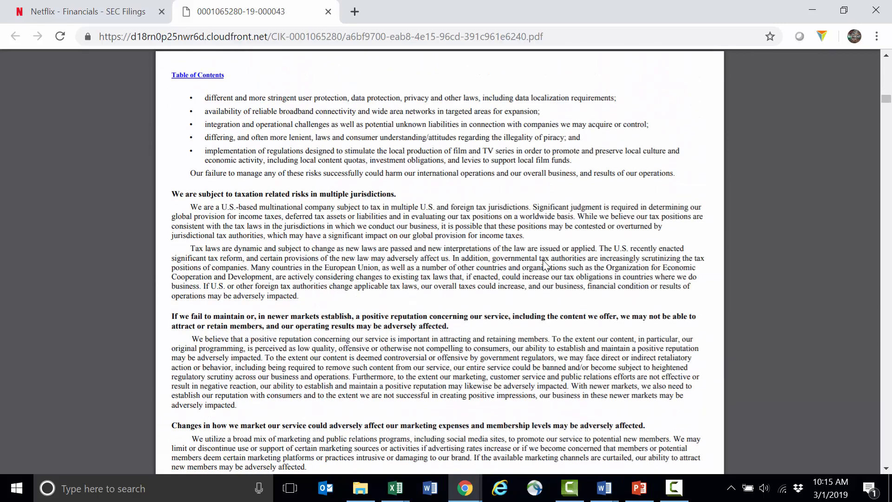
pyautogui.scroll(-3)
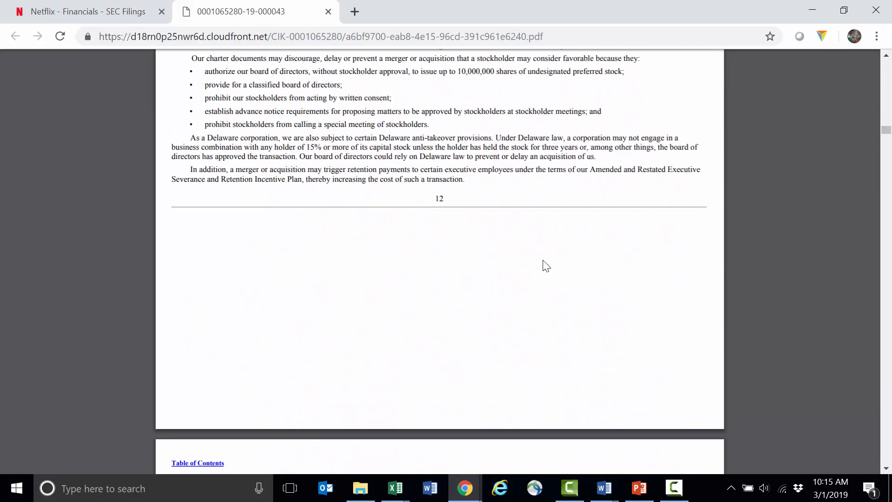
pyautogui.scroll(-3)
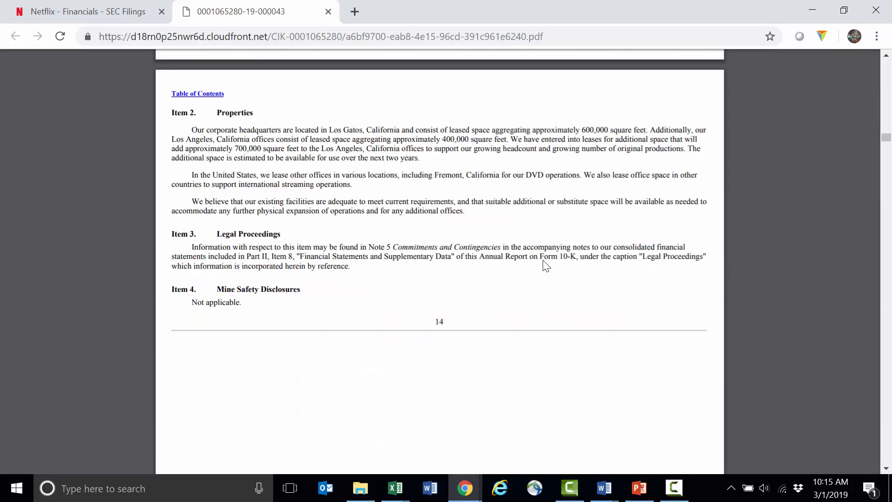
pyautogui.scroll(-3)
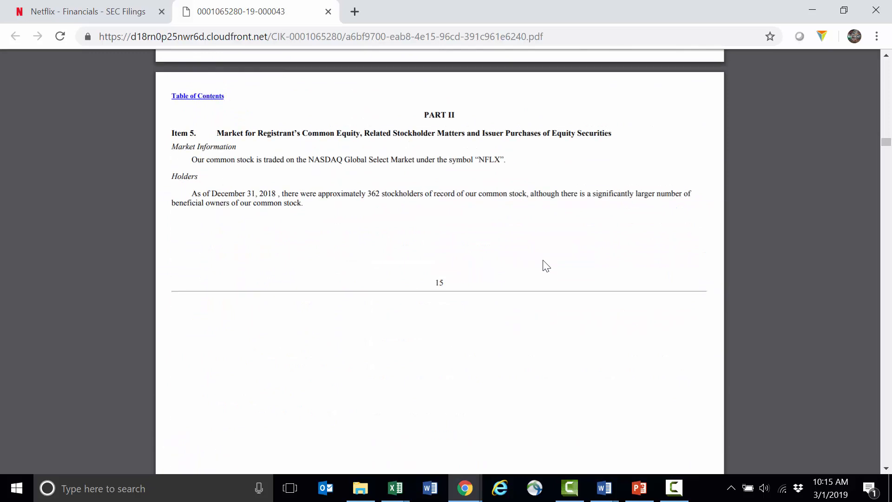
pyautogui.scroll(-3)
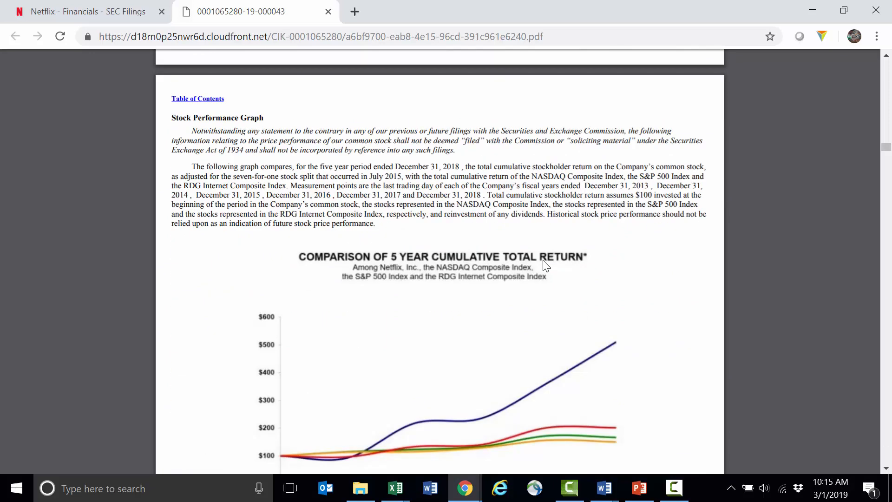
pyautogui.scroll(-3)
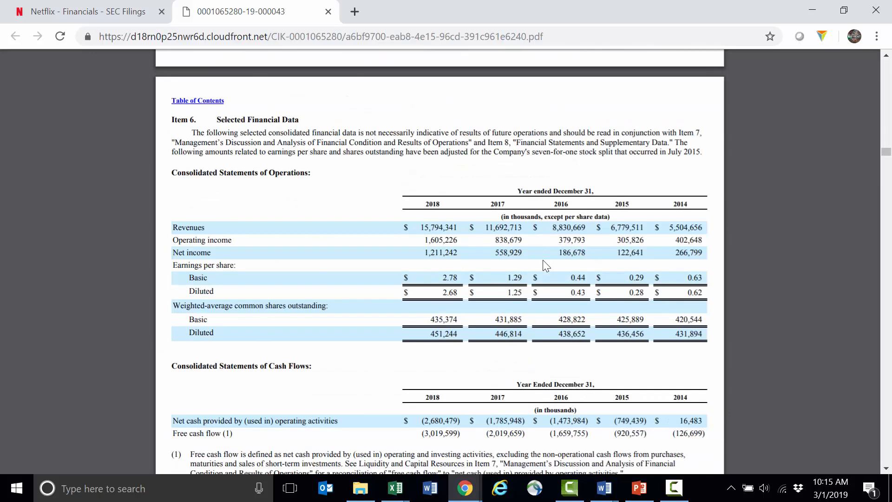
pyautogui.scroll(-3)
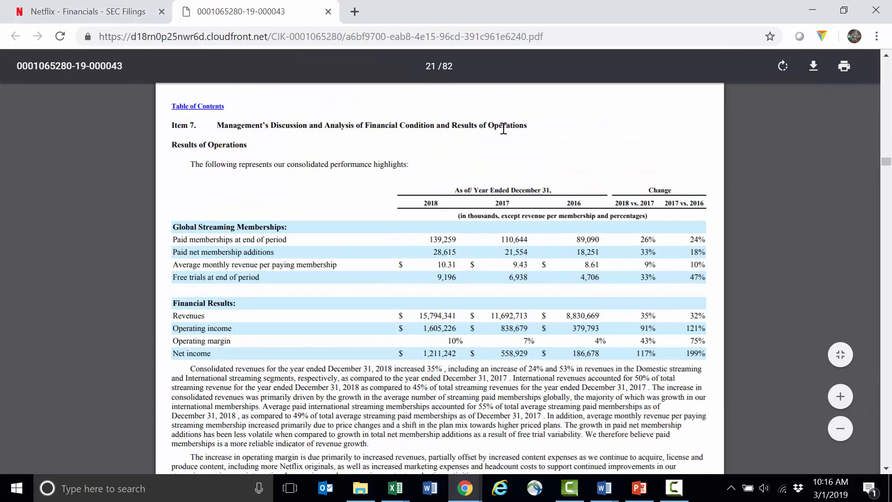
pyautogui.moveTo(273, 149)
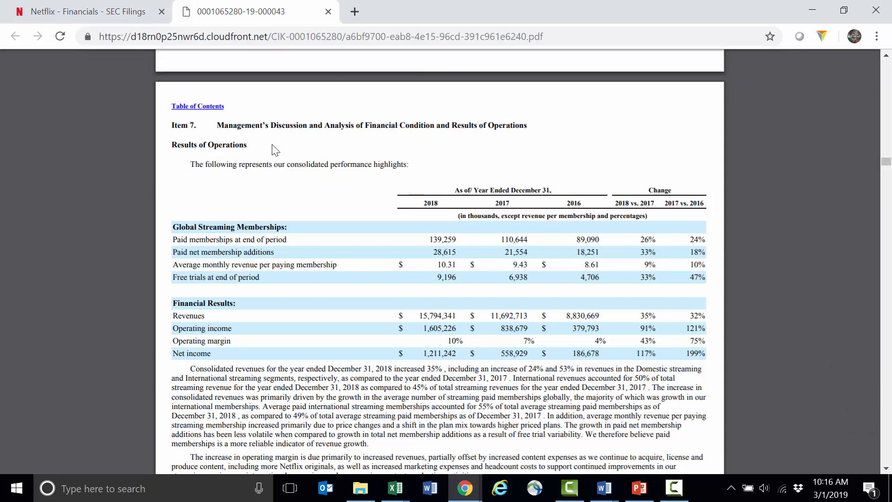
pyautogui.scroll(-3)
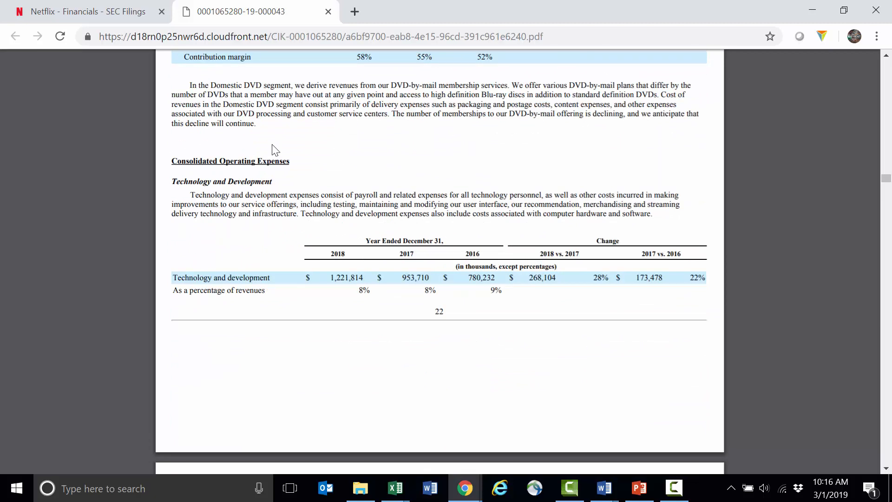
pyautogui.moveTo(249, 155)
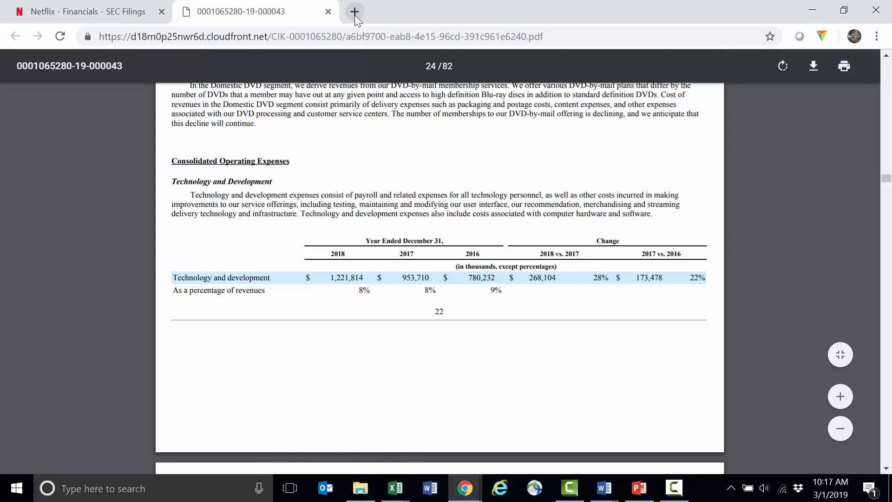
# - Search for 'edgar sec' in a new tab and reach the SEC company search page
pyautogui.click(354, 11)
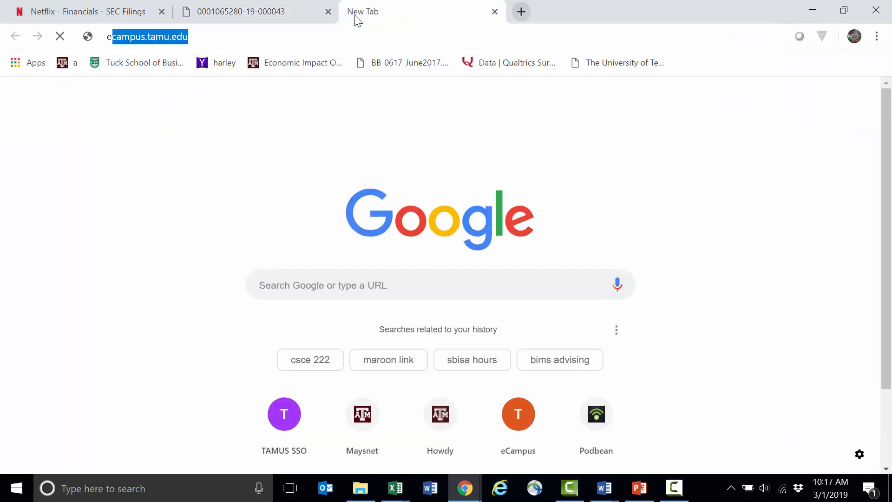
pyautogui.write('edgar sec')
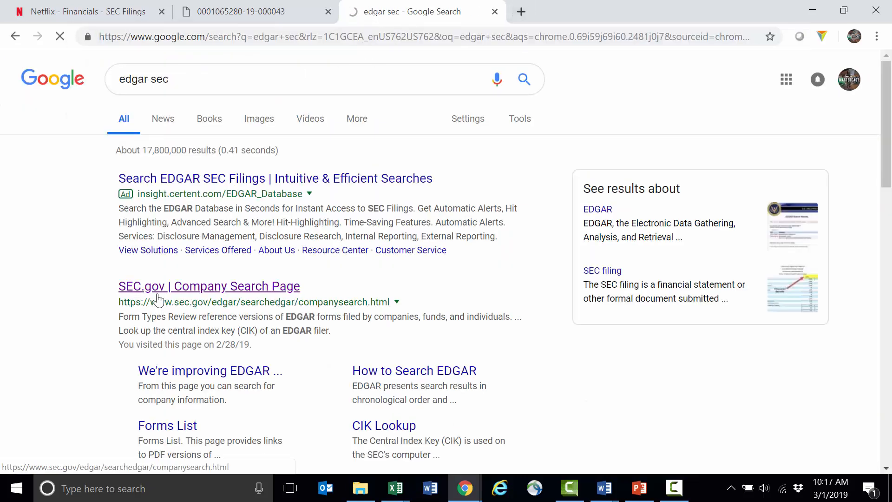
pyautogui.click(209, 286)
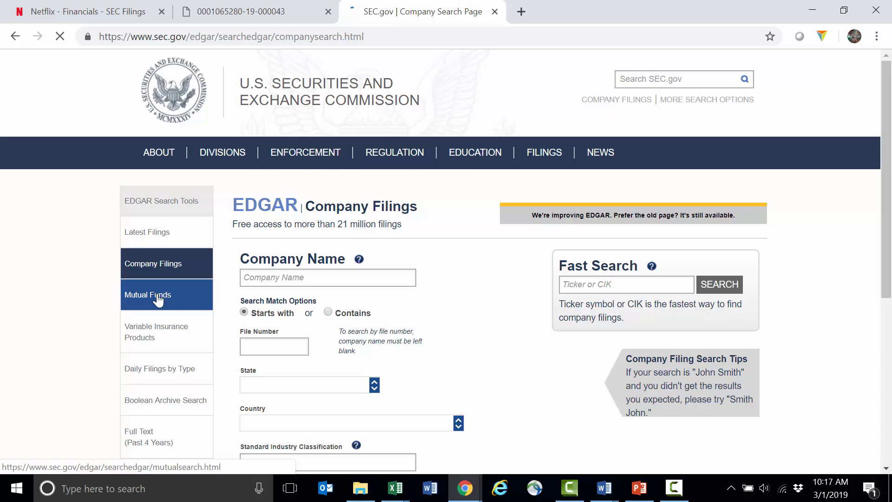
# - Search EDGAR for Netflix by company name to list NETFLIX INC's filings
pyautogui.click(327, 276)
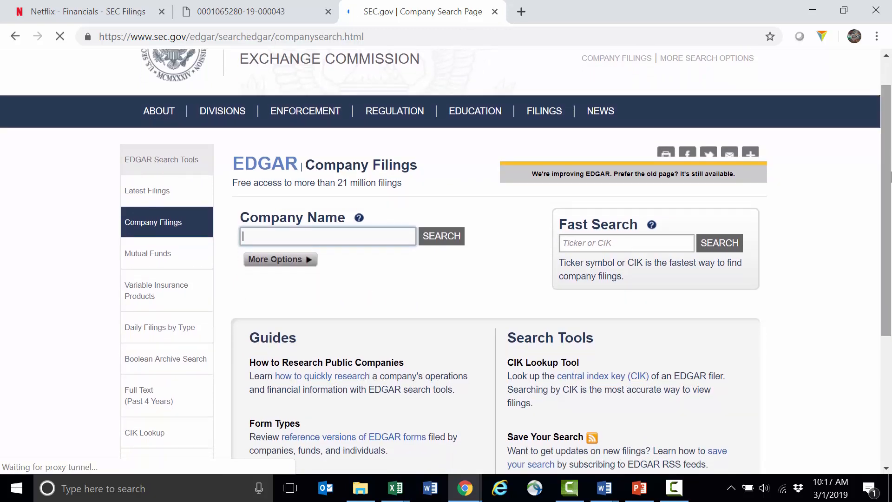
pyautogui.write('Netflix')
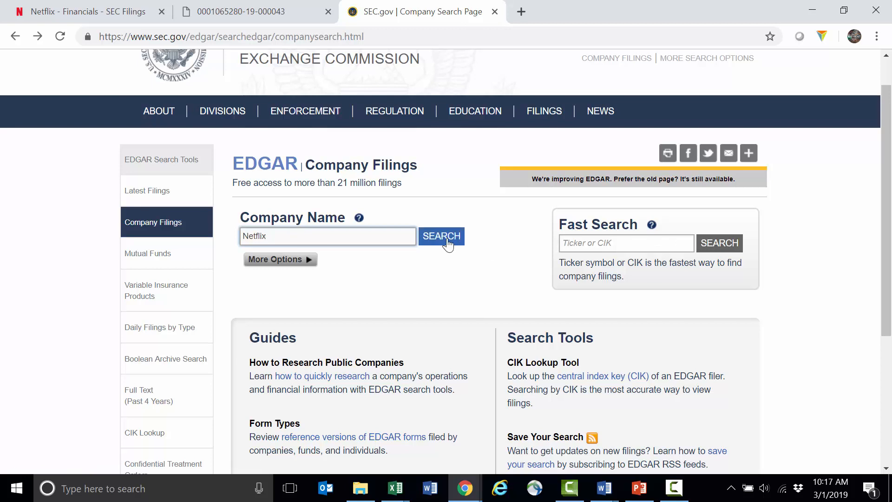
pyautogui.click(441, 236)
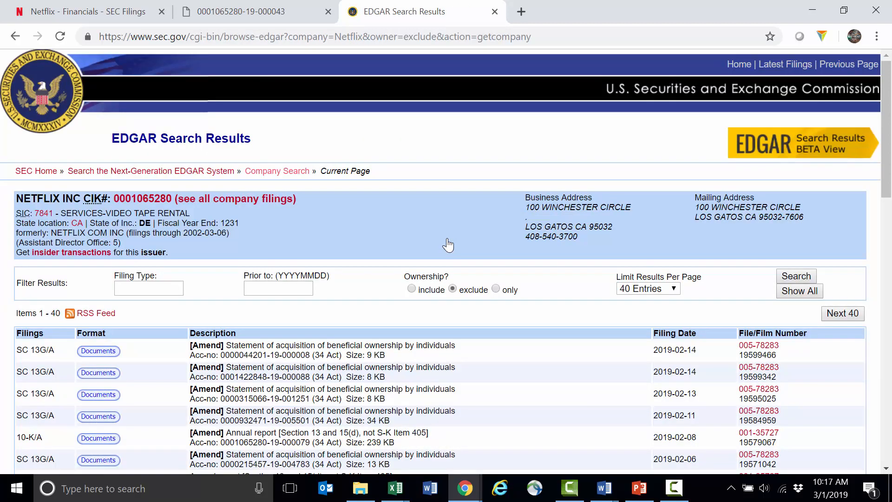
pyautogui.moveTo(185, 326)
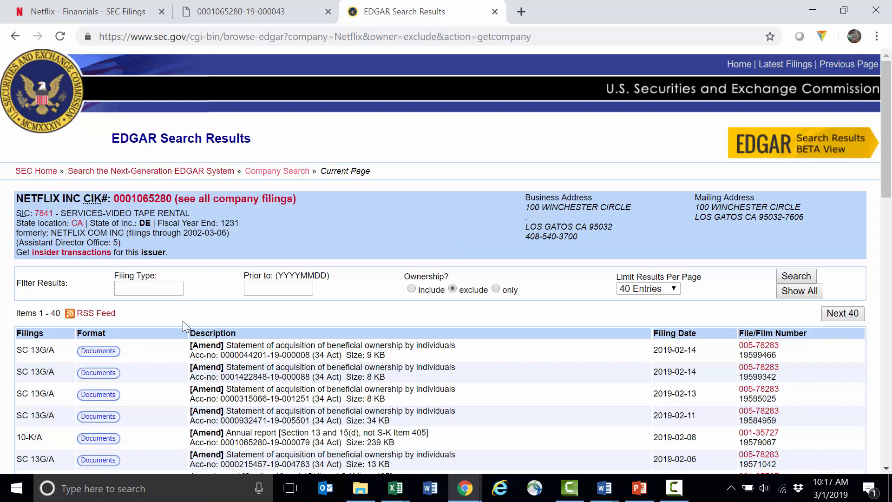
pyautogui.moveTo(378, 260)
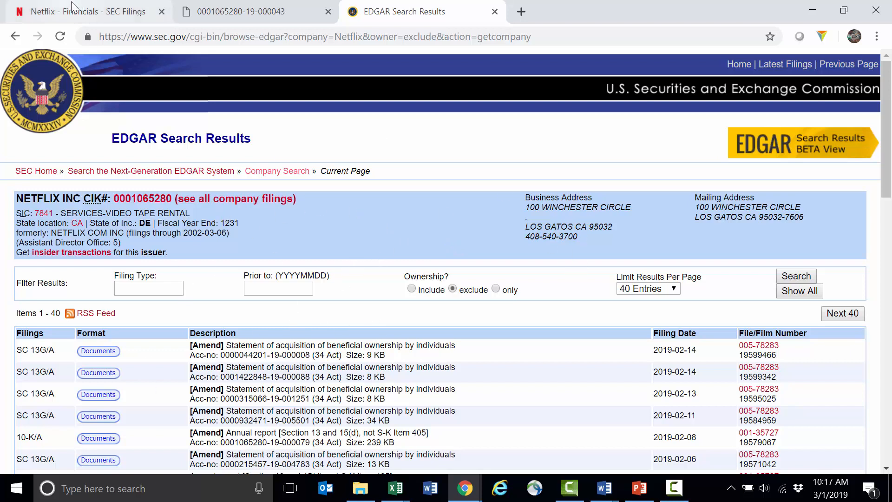
# - Filter Netflix's EDGAR filings to 10-K, comparing with the investor site's filing types
pyautogui.click(86, 11)
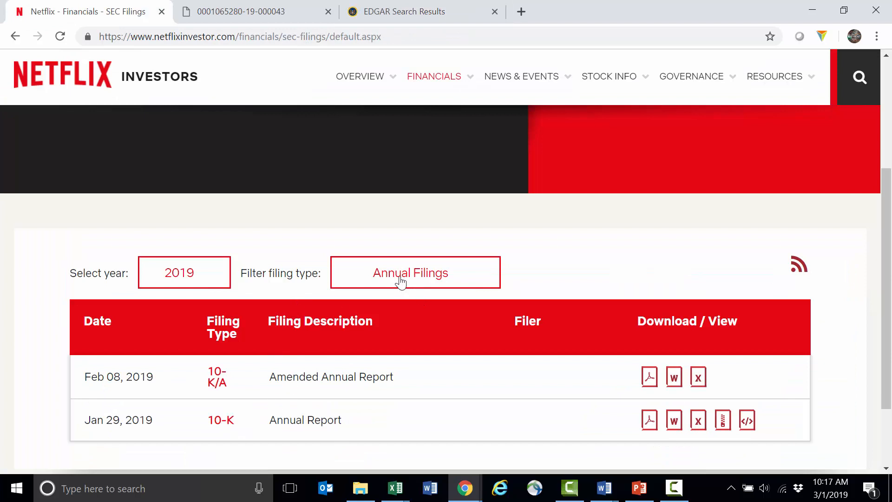
pyautogui.click(403, 12)
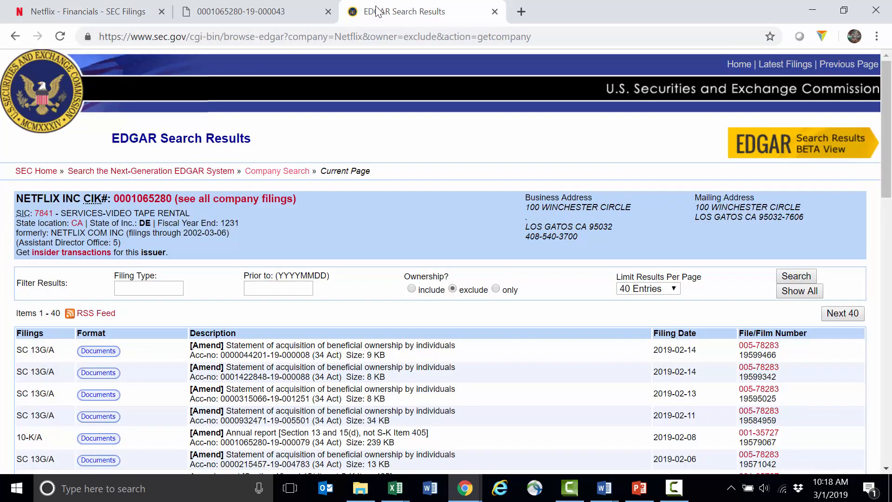
pyautogui.moveTo(204, 321)
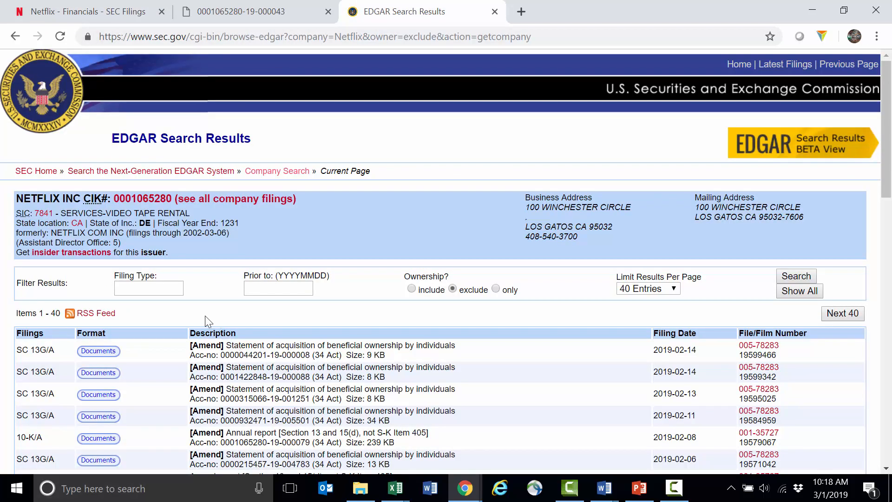
pyautogui.click(149, 288)
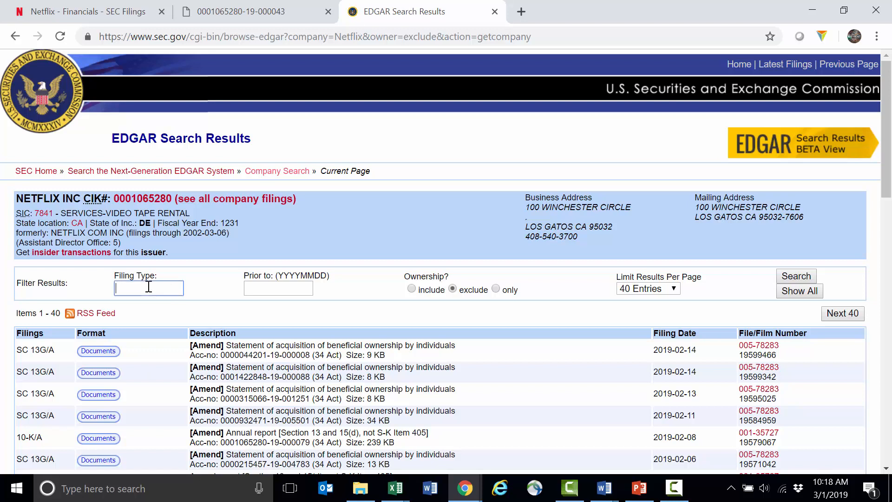
pyautogui.write('10-')
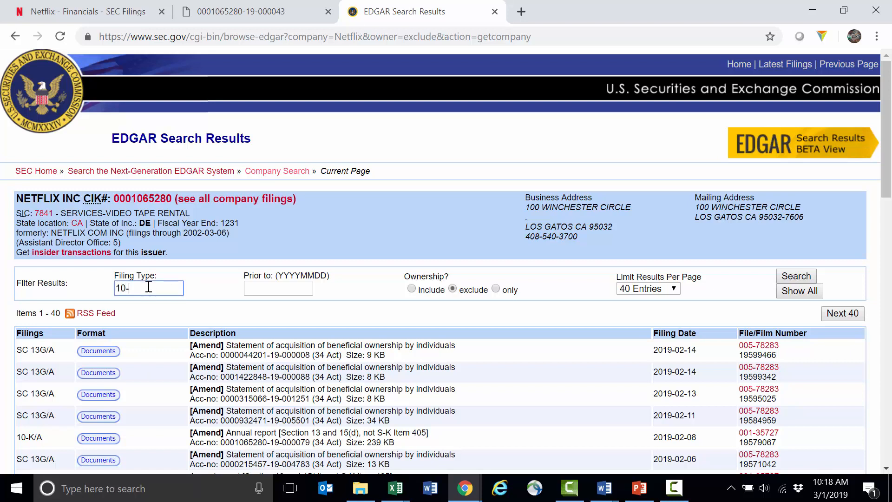
pyautogui.click(796, 276)
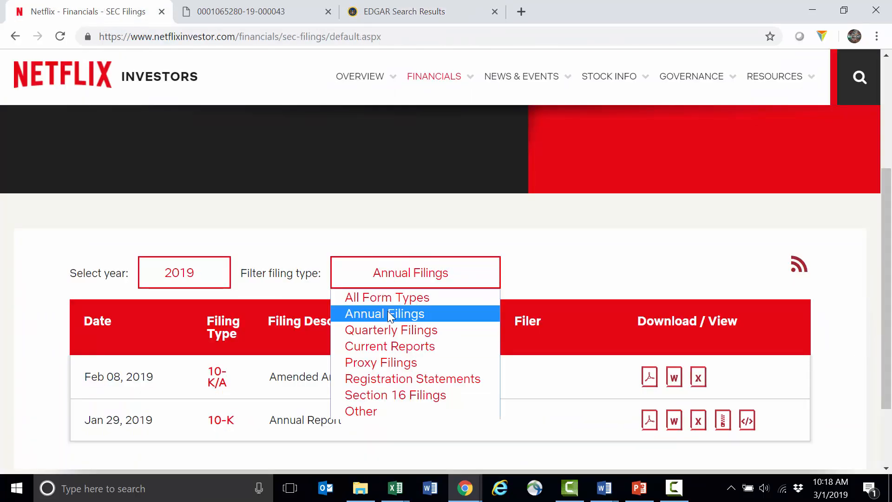
pyautogui.click(404, 11)
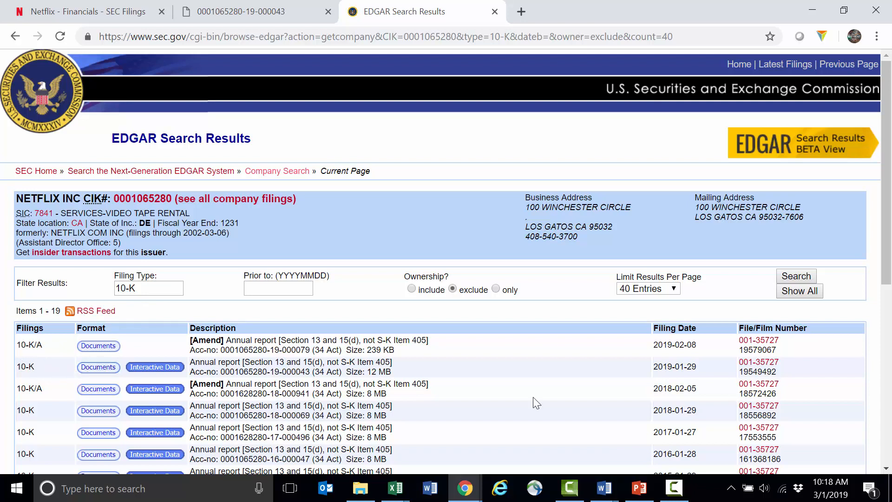
pyautogui.moveTo(736, 364)
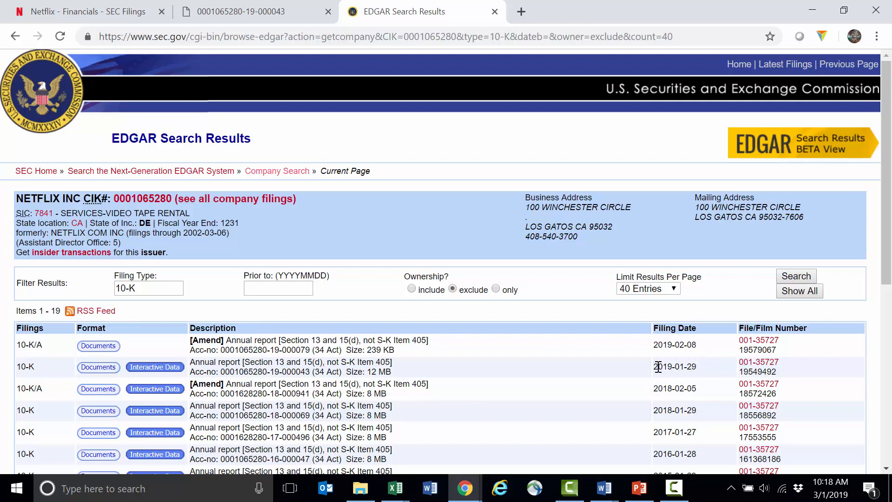
pyautogui.moveTo(568, 366)
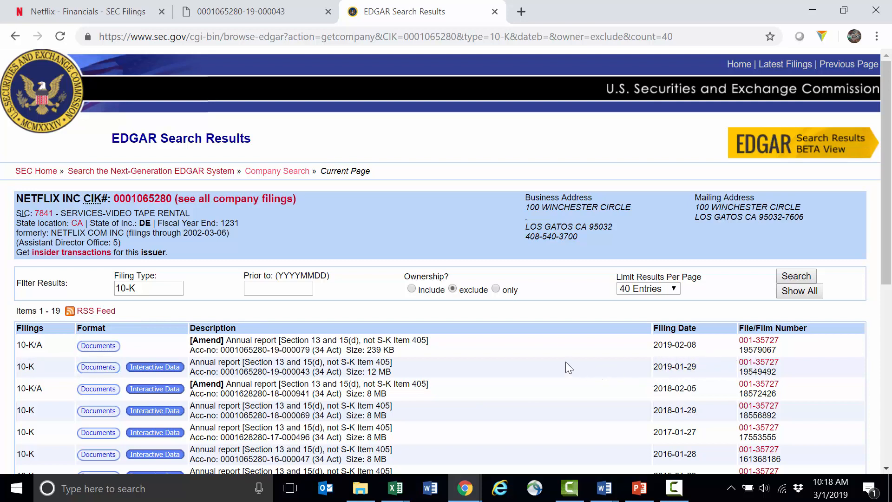
pyautogui.click(97, 366)
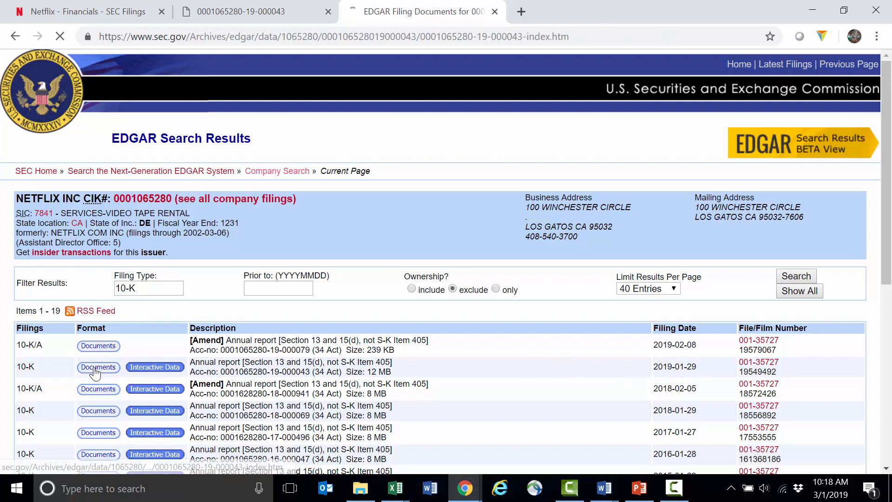
pyautogui.click(98, 366)
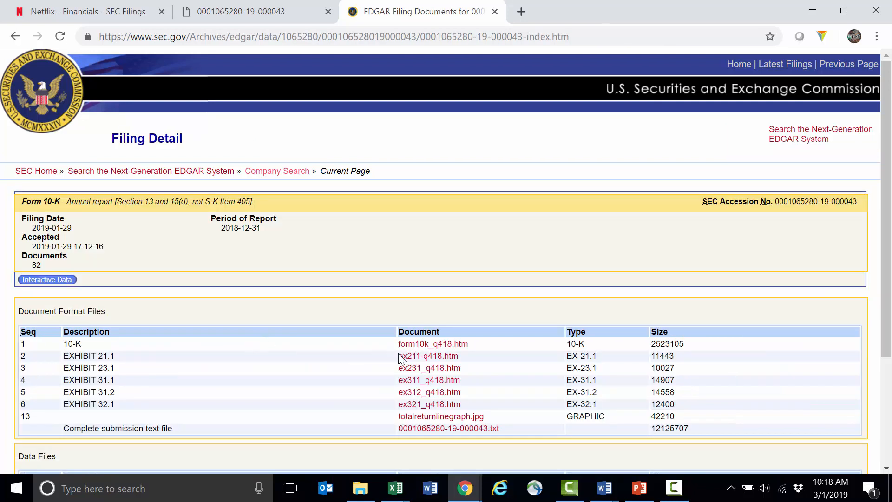
pyautogui.click(432, 344)
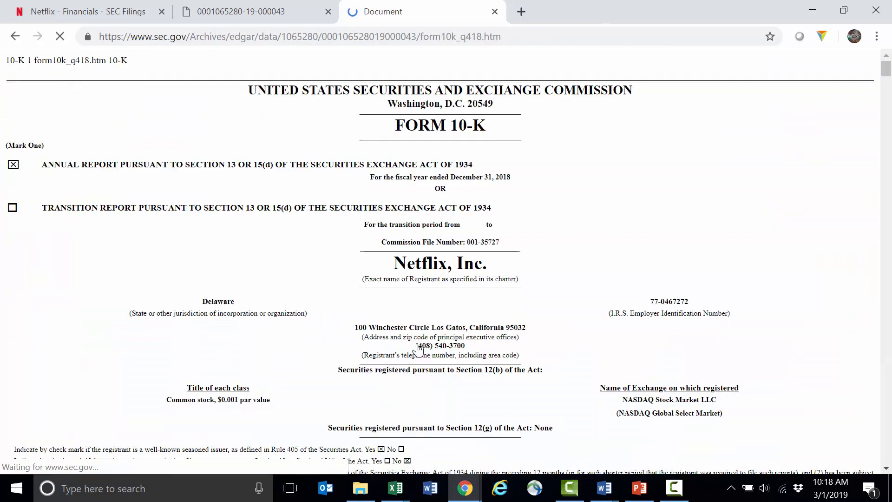
# - Scroll through the 10-K report to its financial statements
pyautogui.scroll(-3)
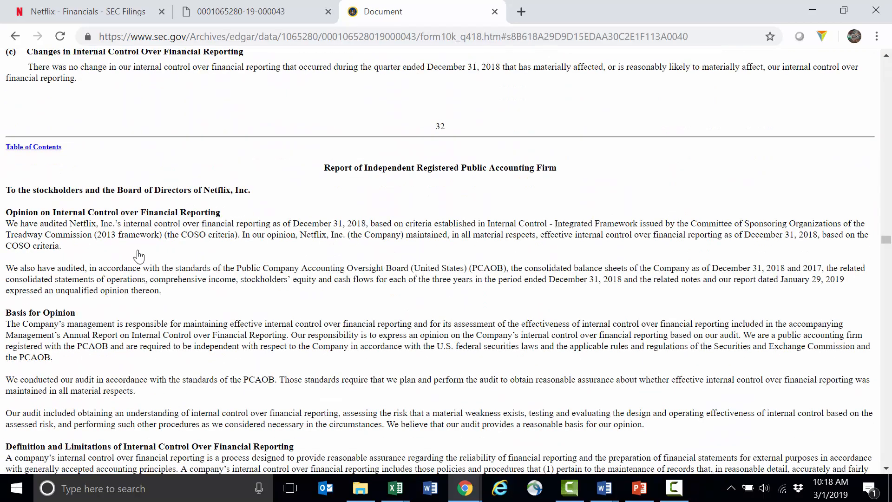
pyautogui.scroll(-3)
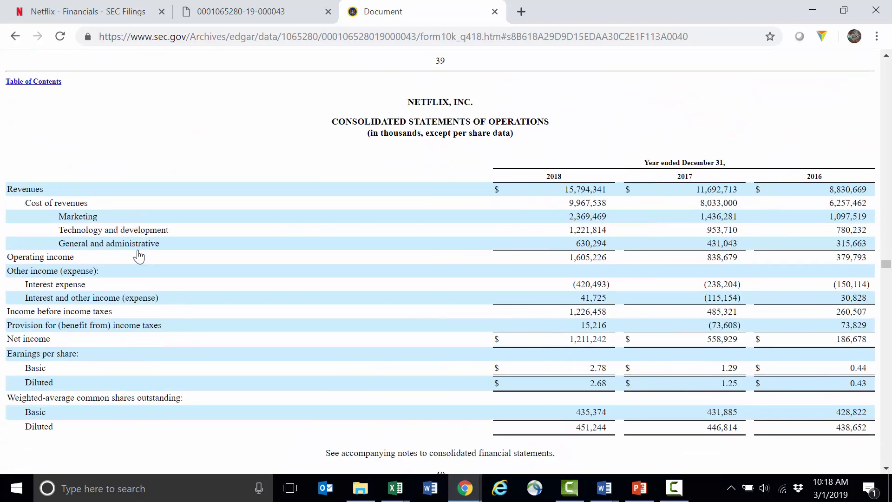
pyautogui.scroll(-3)
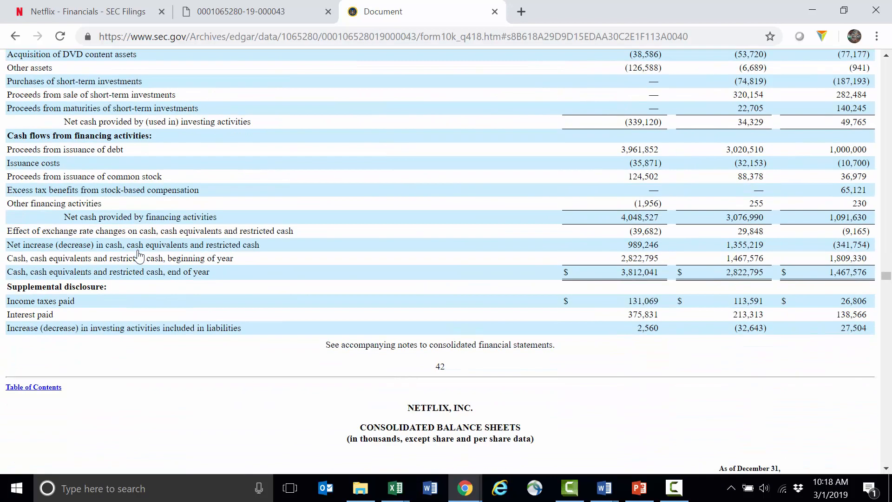
pyautogui.scroll(-3)
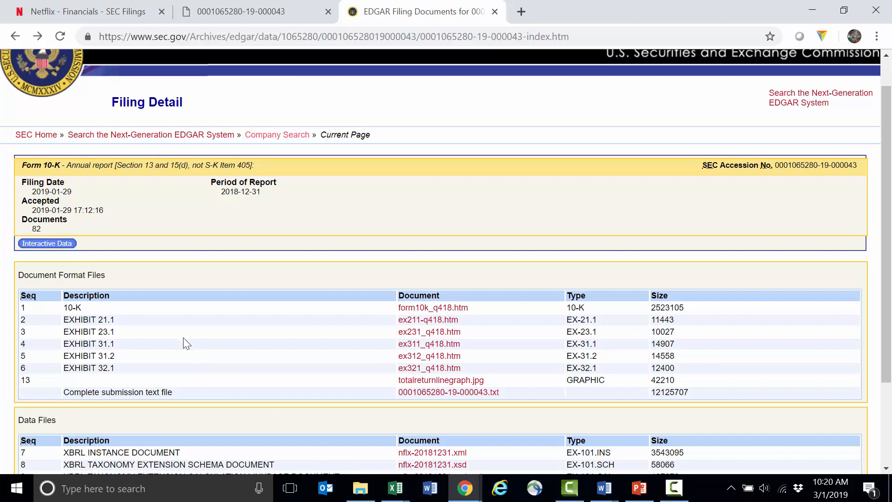
pyautogui.moveTo(47, 243)
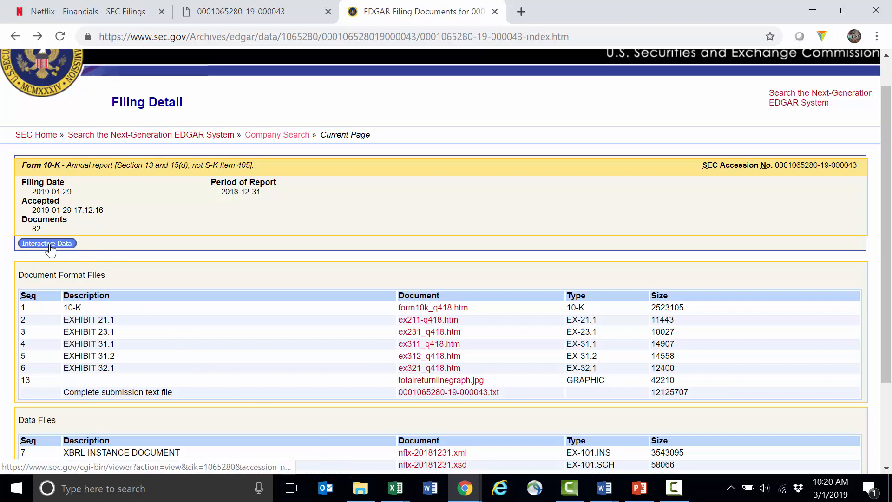
# - Load the interactive data and choose Consolidated Balance Sheets under Financial Statements
pyautogui.click(46, 242)
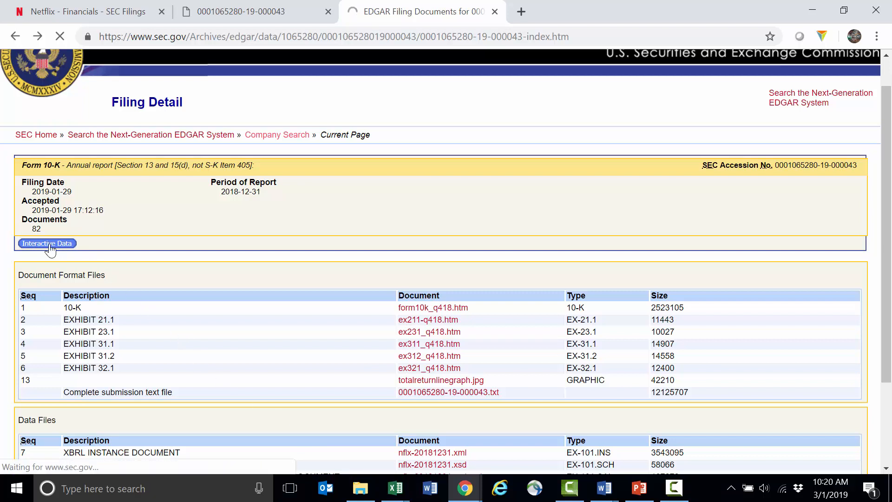
pyautogui.click(46, 242)
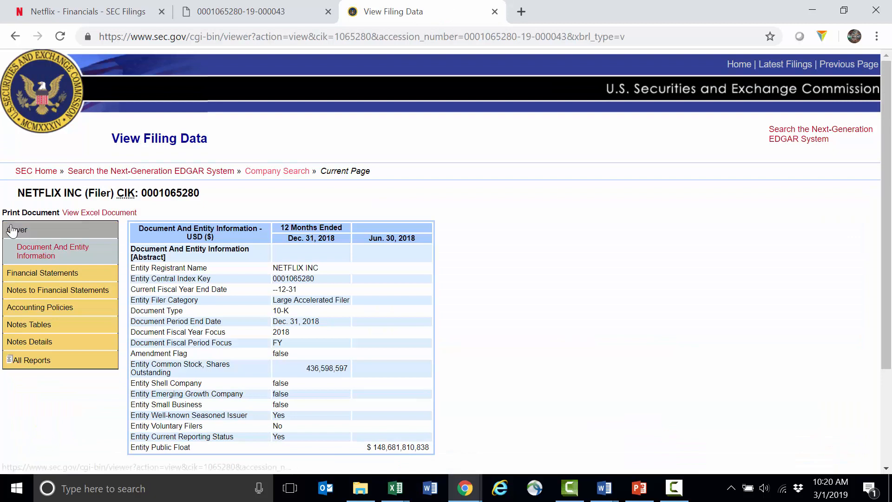
pyautogui.click(42, 273)
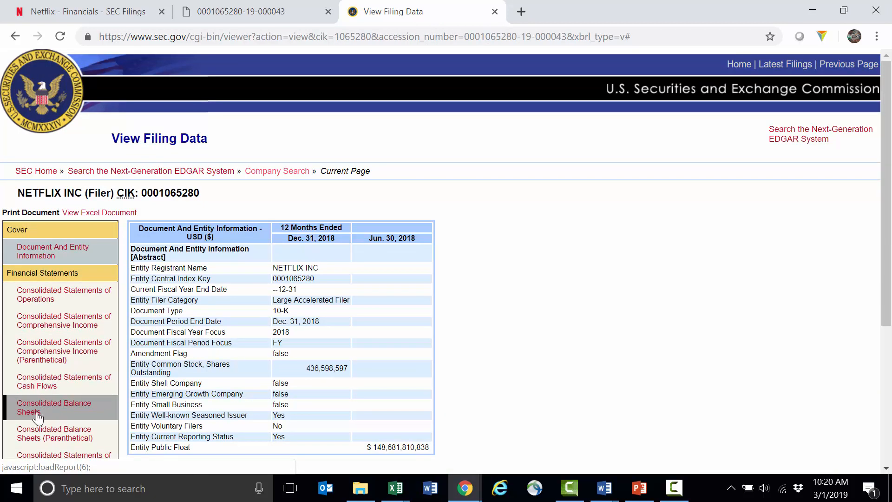
pyautogui.click(54, 407)
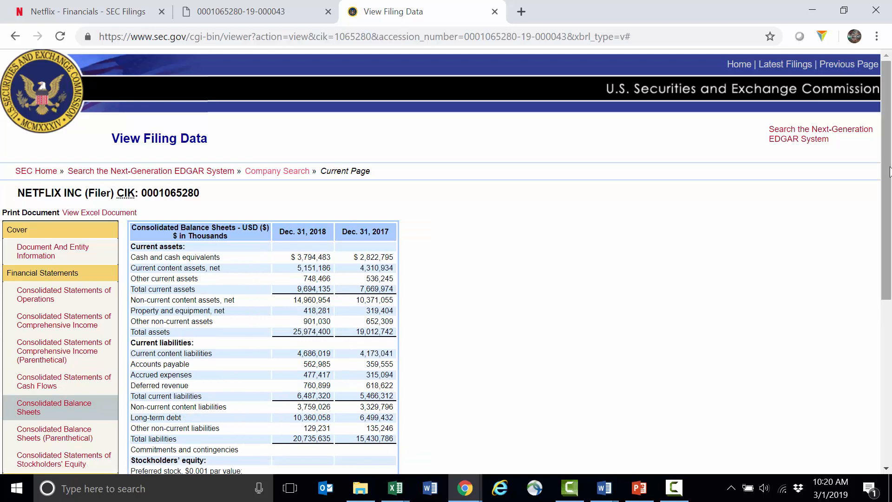
# - Scroll the 2018/2017 balance sheet figures down into stockholders' equity
pyautogui.scroll(-3)
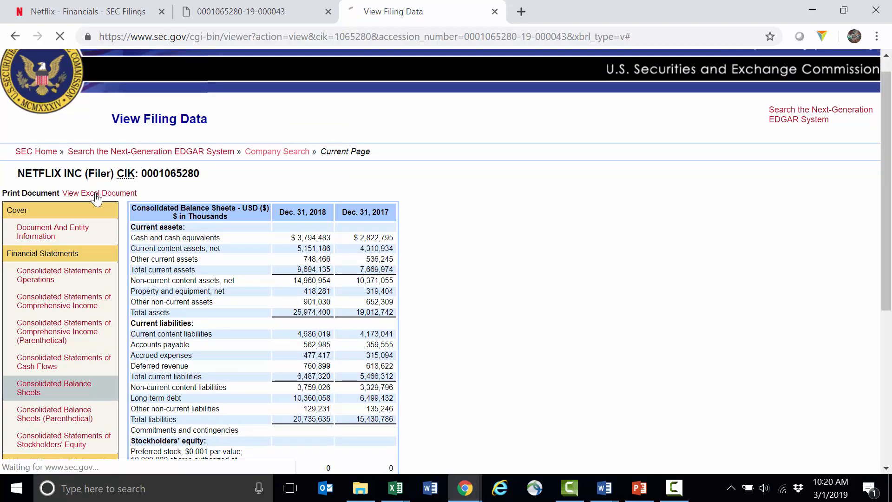
pyautogui.click(100, 194)
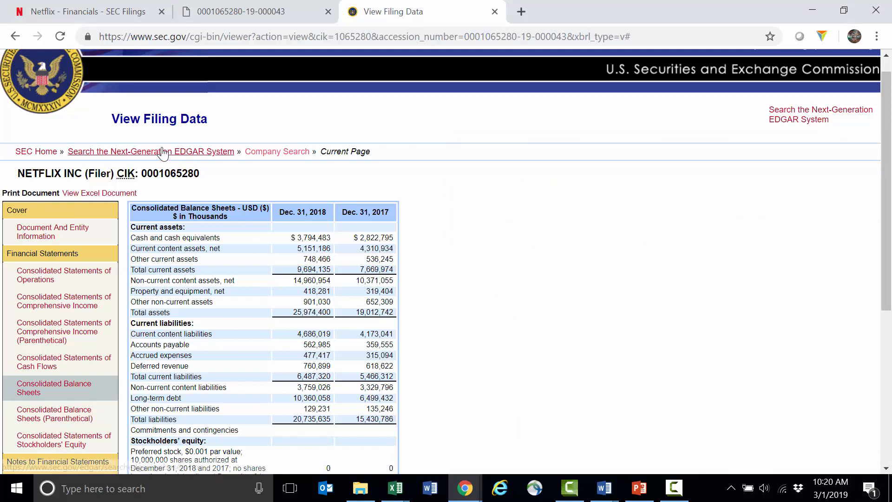
pyautogui.scroll(-3)
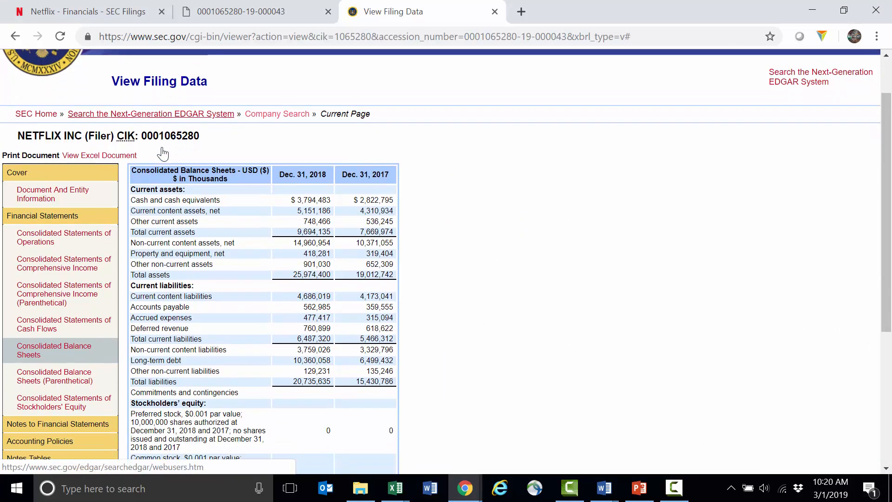
pyautogui.scroll(-3)
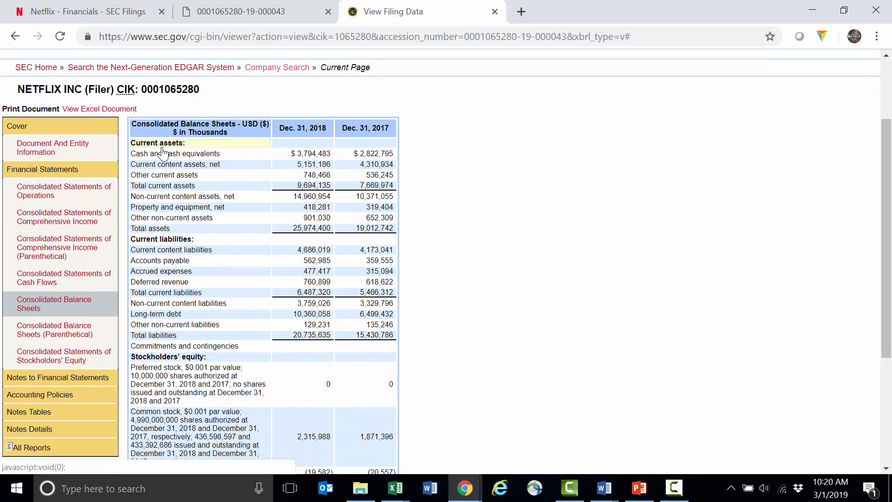